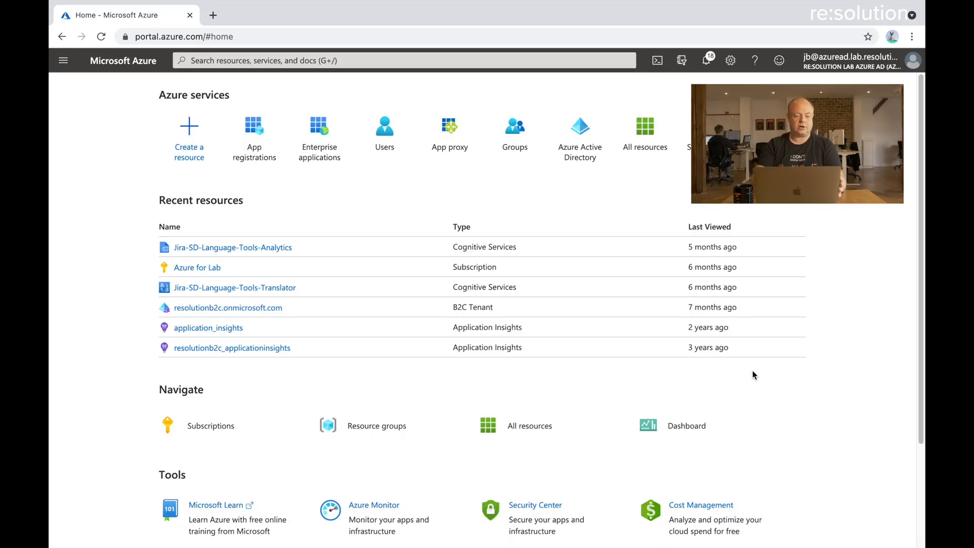
pyautogui.moveTo(551, 223)
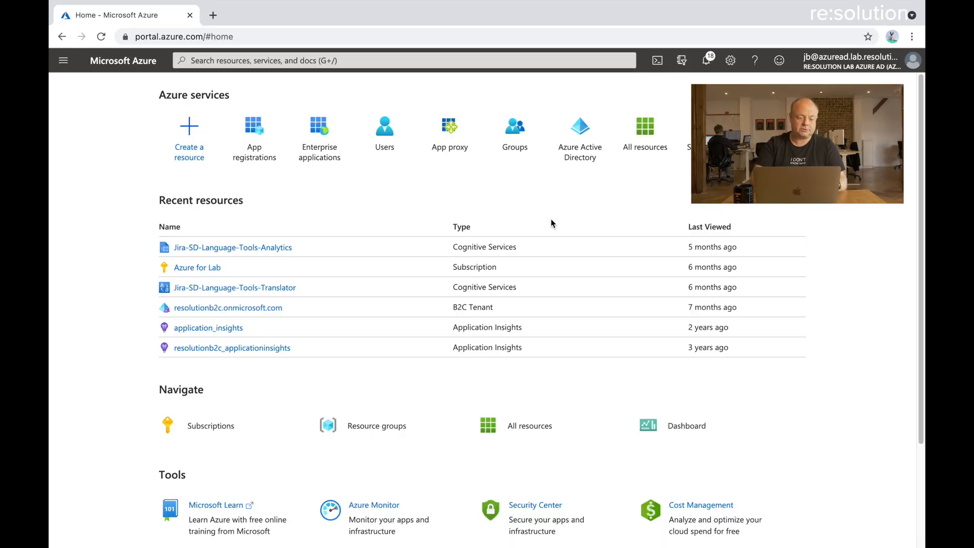
# Create a single-tenant app registration named cr-demo-jira under App registrations
pyautogui.click(254, 131)
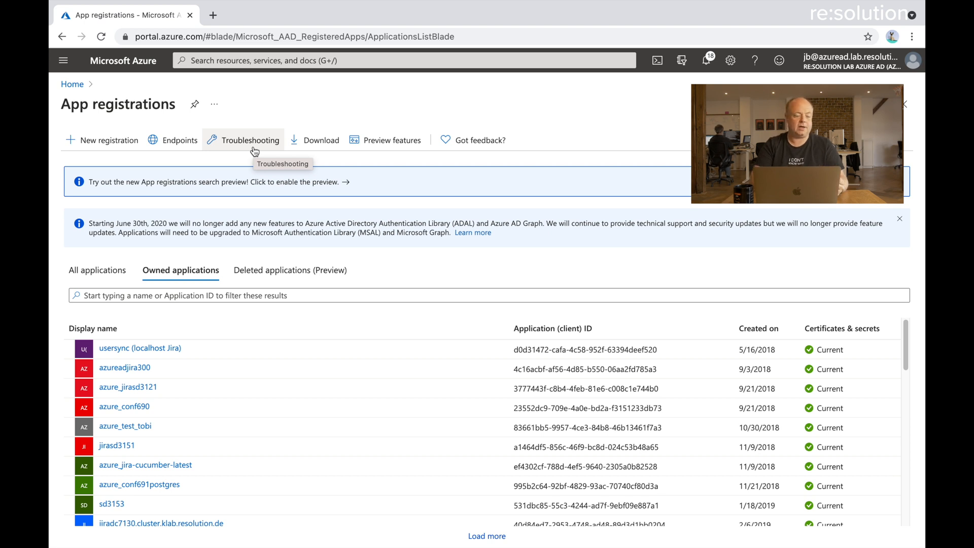
pyautogui.moveTo(108, 140)
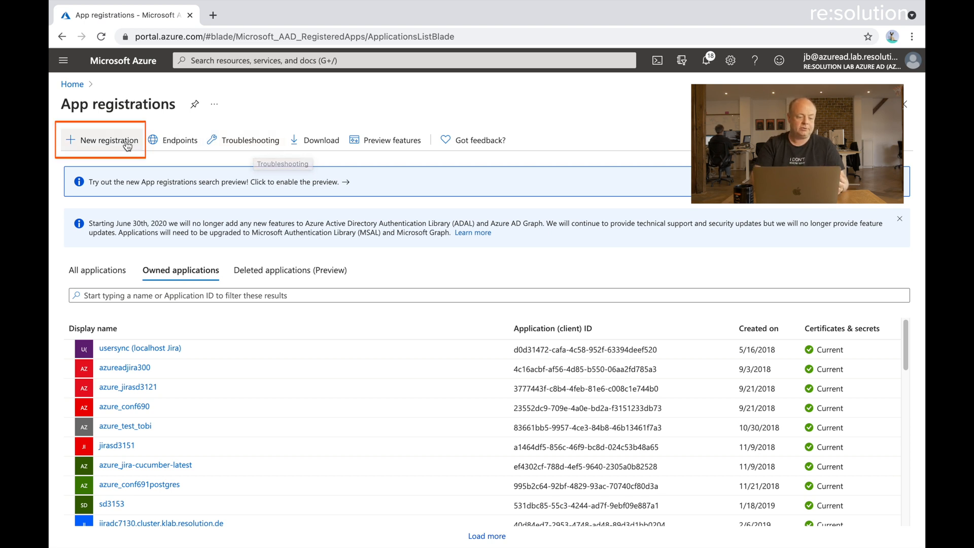
pyautogui.click(102, 140)
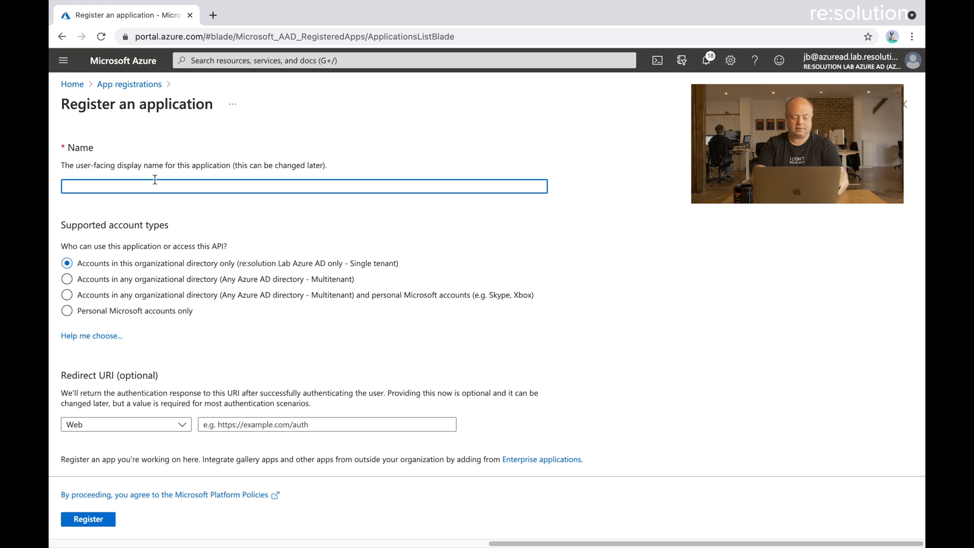
pyautogui.write('cr-demo-jir')
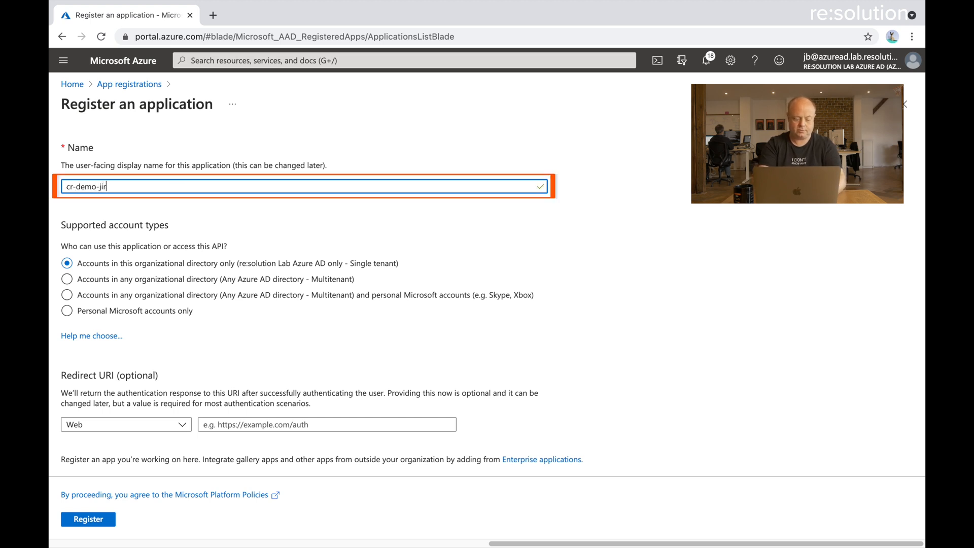
pyautogui.write('a')
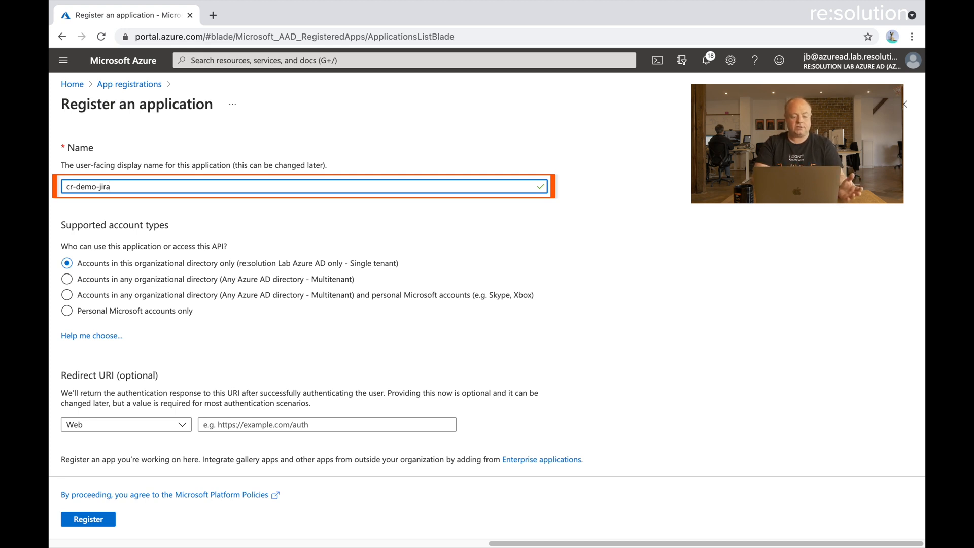
pyautogui.click(66, 279)
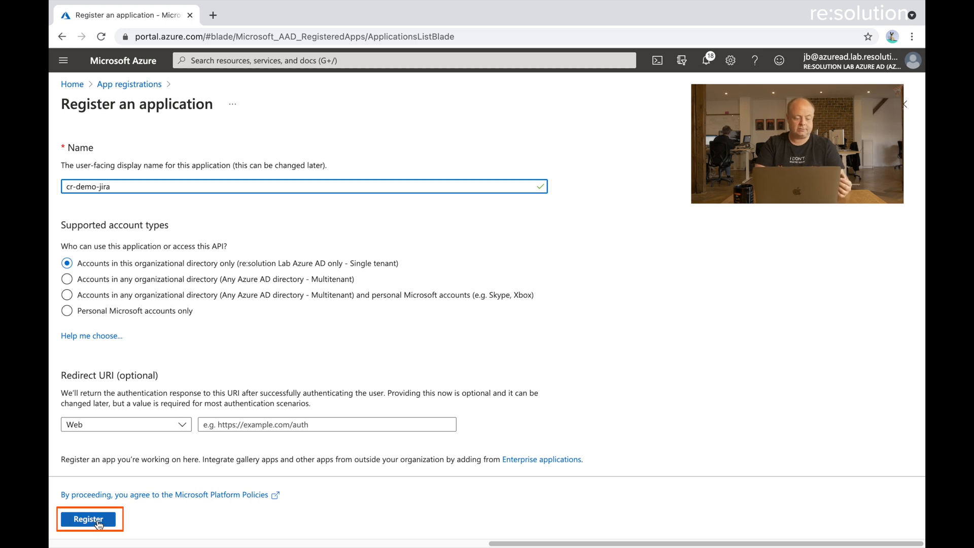
pyautogui.click(88, 519)
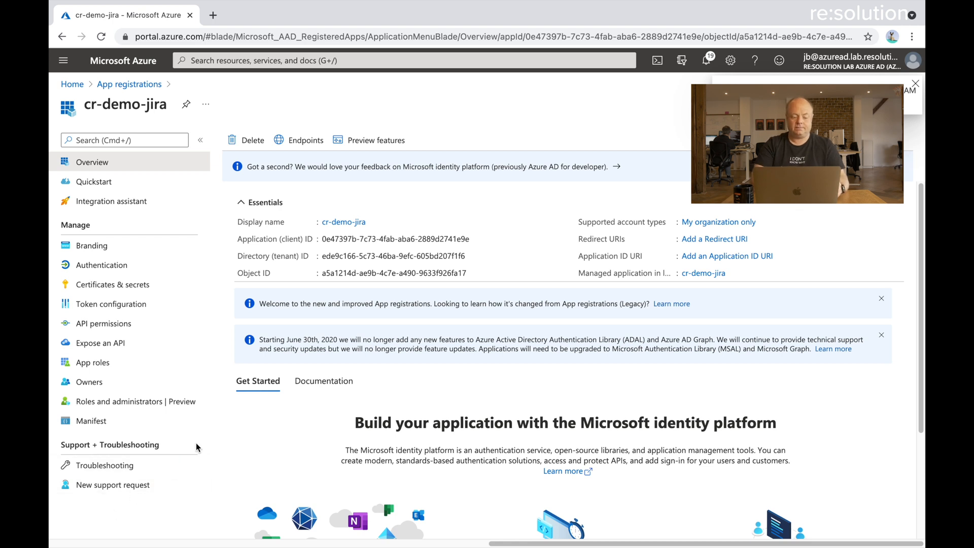
pyautogui.moveTo(324, 381)
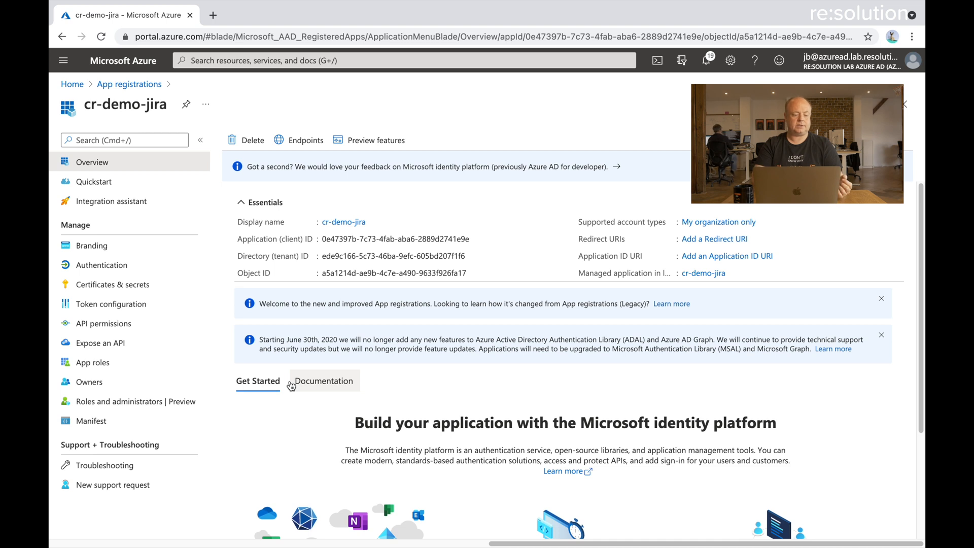
# Add the Microsoft Graph Directory.Read.All application permission to cr-demo-jira
pyautogui.click(103, 323)
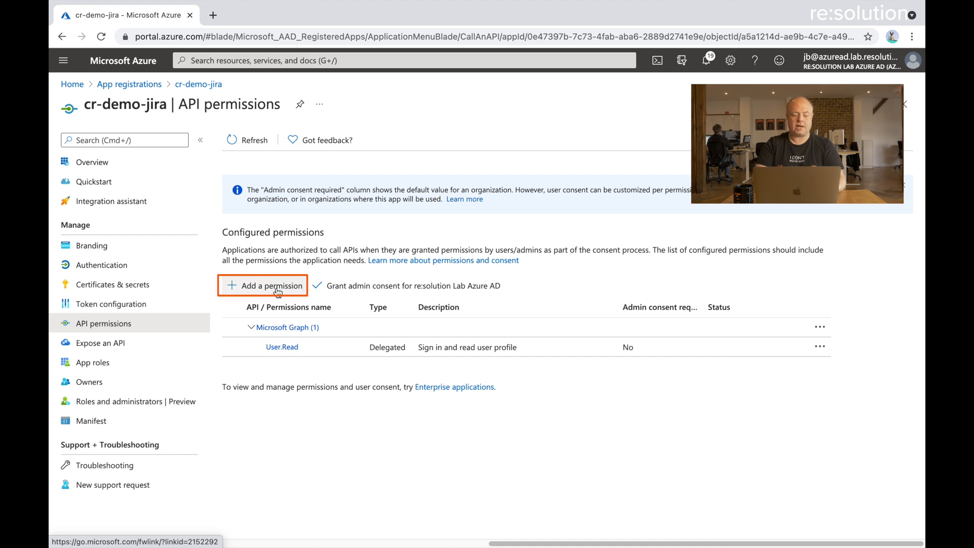
pyautogui.click(263, 285)
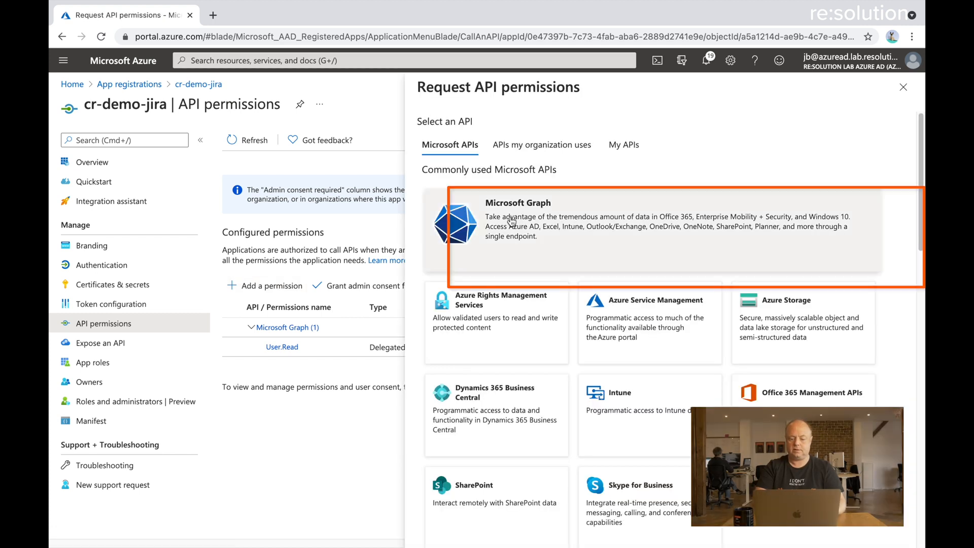
pyautogui.click(517, 222)
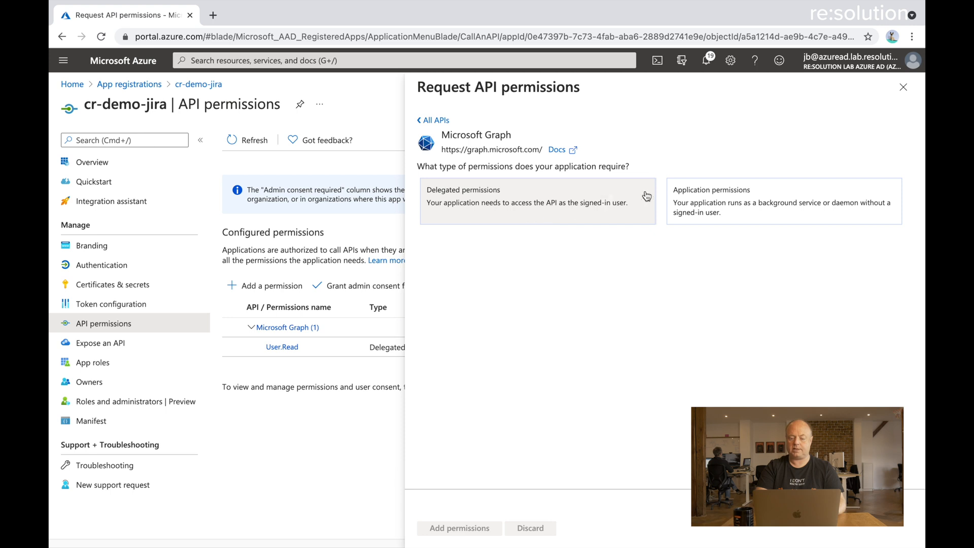
pyautogui.click(536, 195)
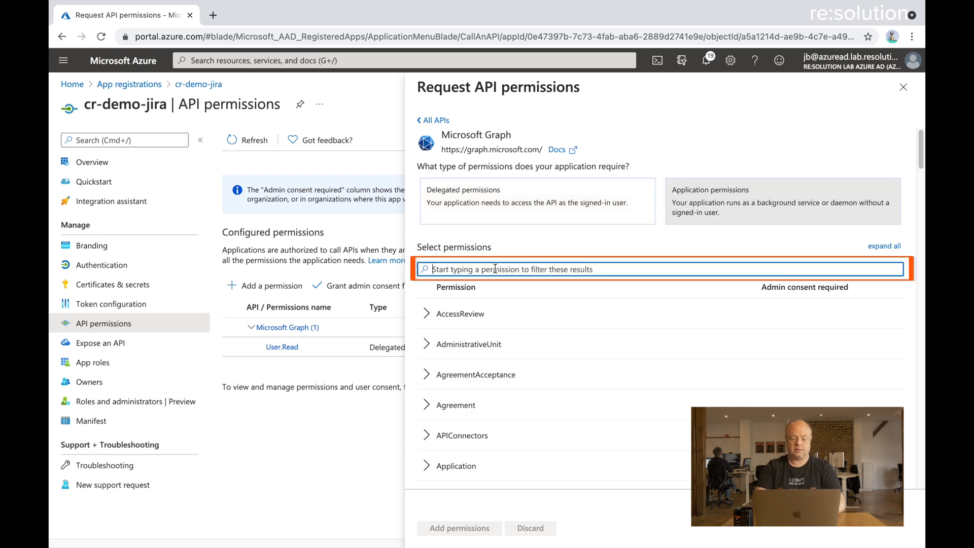
pyautogui.write('dire')
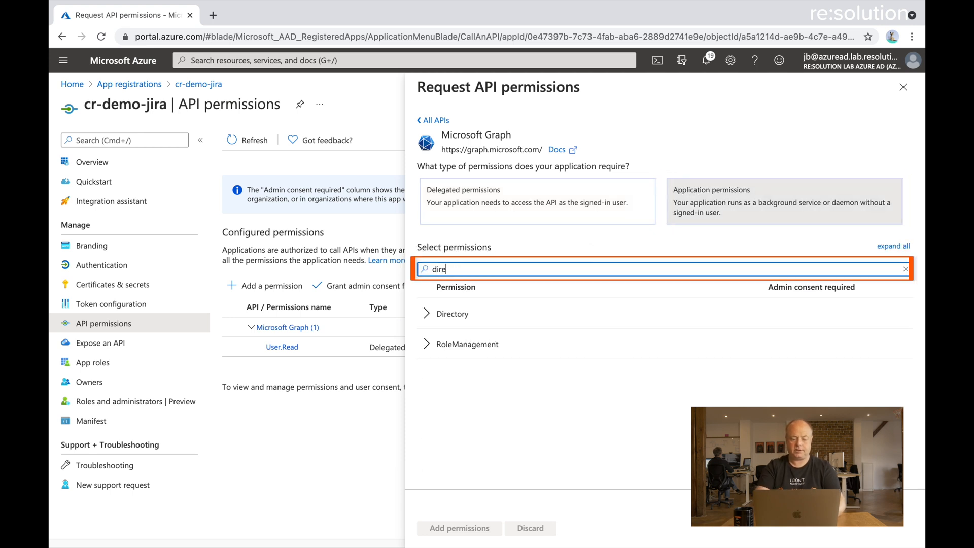
pyautogui.click(445, 314)
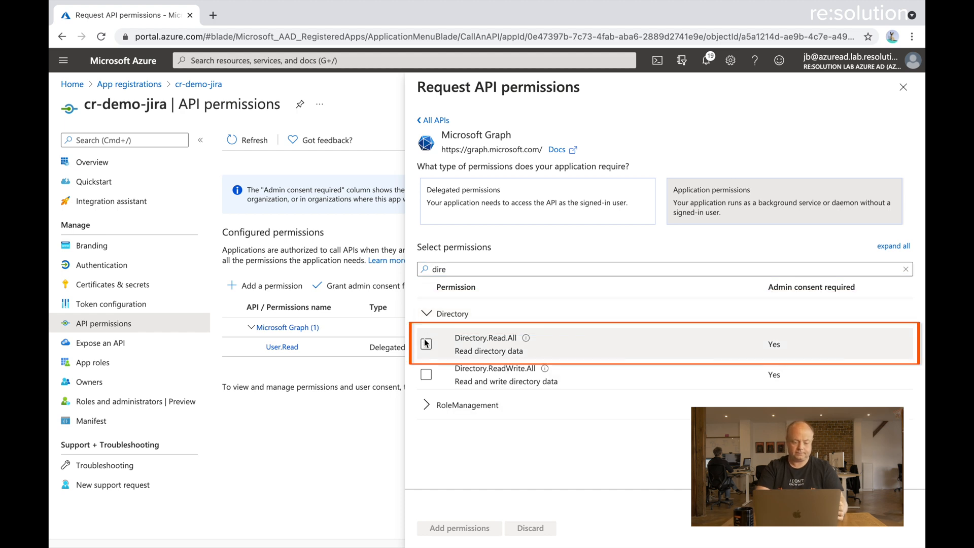
pyautogui.click(427, 343)
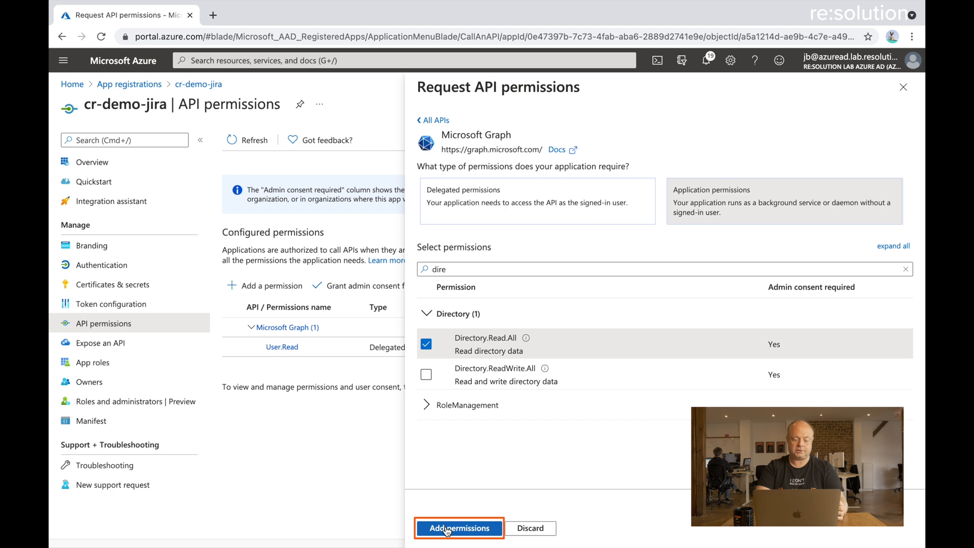
pyautogui.click(459, 528)
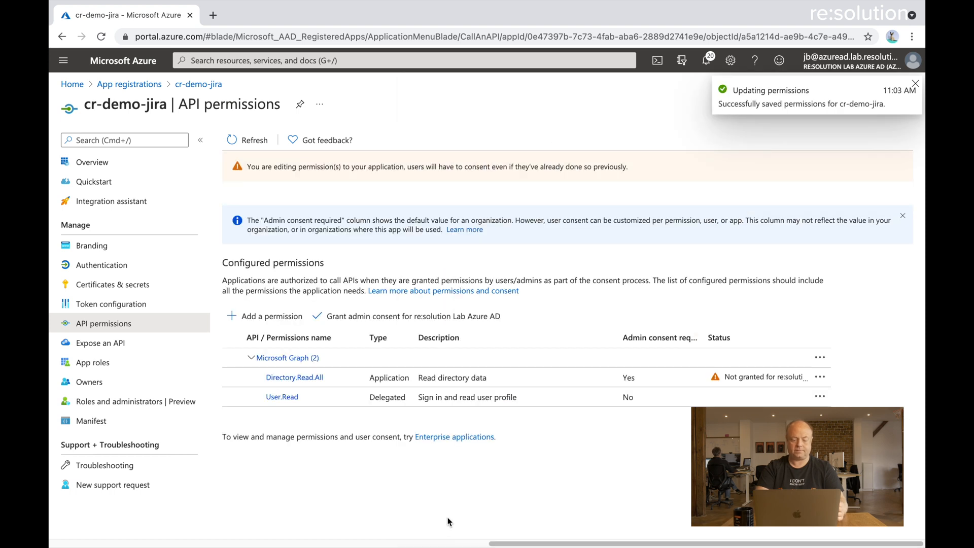
pyautogui.moveTo(460, 512)
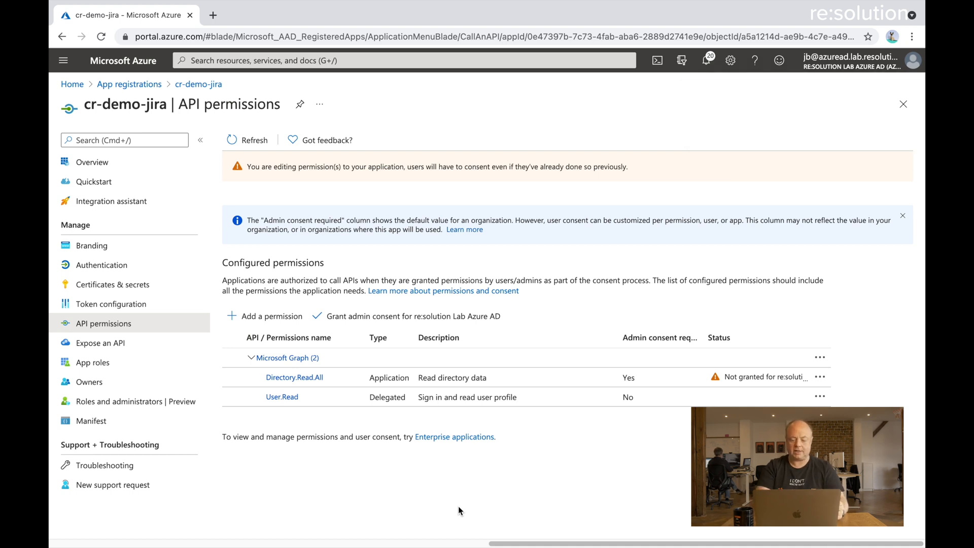
# Grant admin consent for the app's API permissions
pyautogui.click(407, 315)
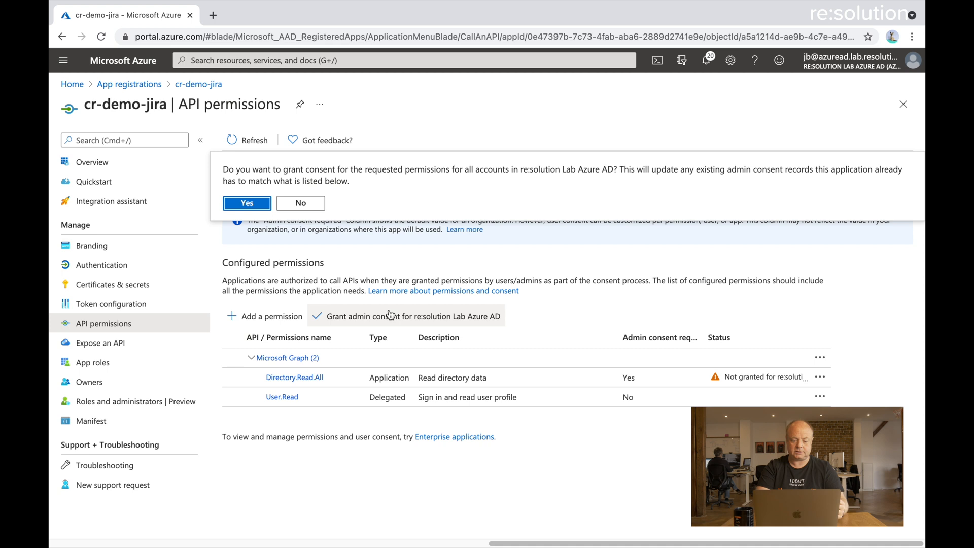
pyautogui.click(247, 203)
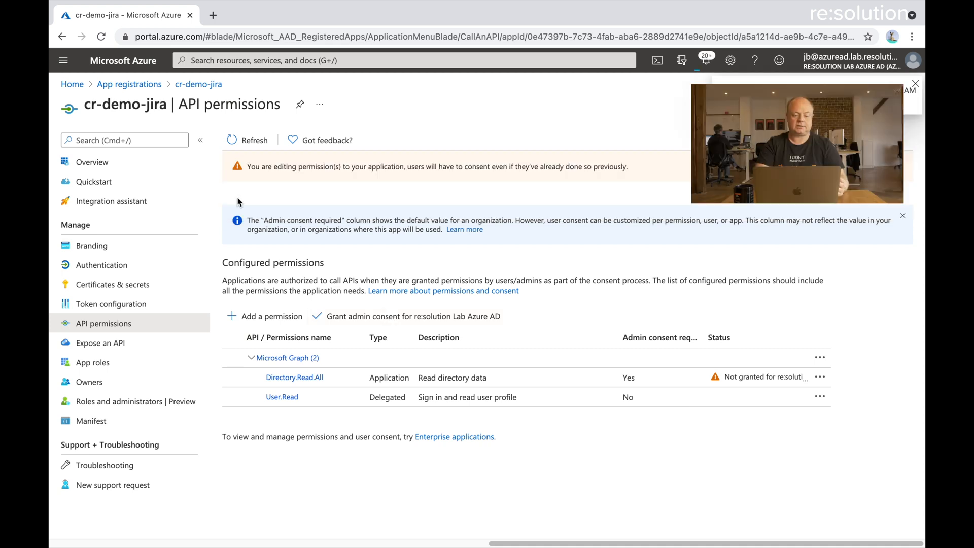
pyautogui.click(405, 316)
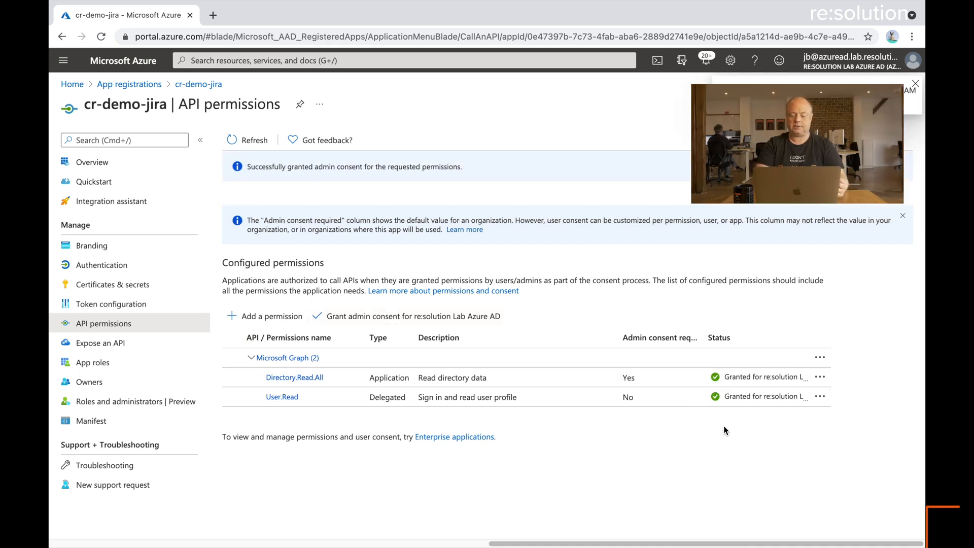
pyautogui.moveTo(699, 427)
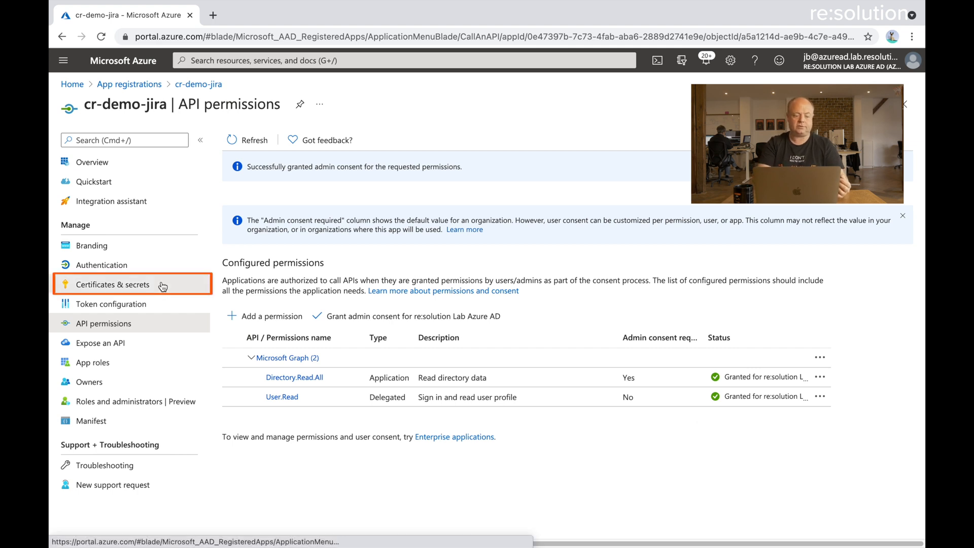
# Add client secret 'cr-demo-jira Usersync' expiring in 24 months and copy its value
pyautogui.click(112, 284)
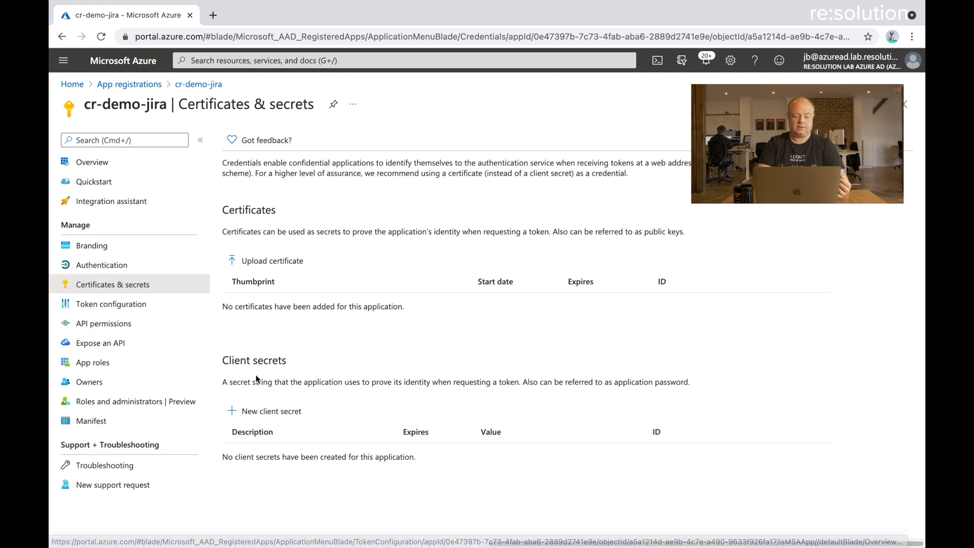
pyautogui.click(269, 411)
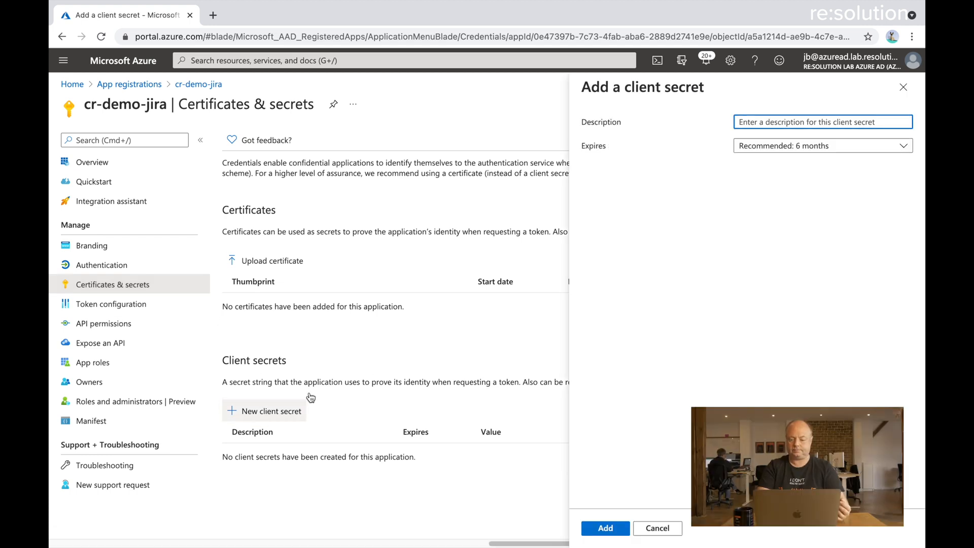
pyautogui.write('cr-demo')
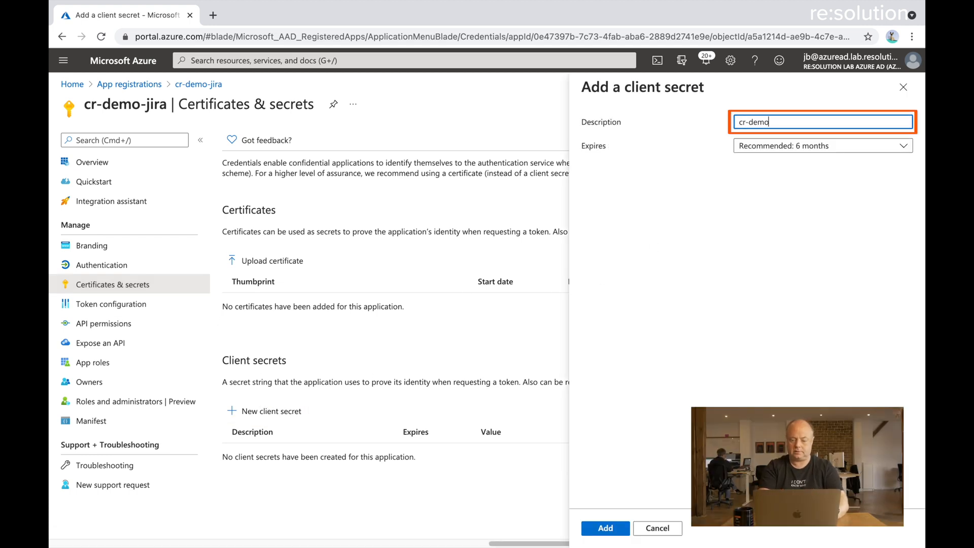
pyautogui.write('-jira')
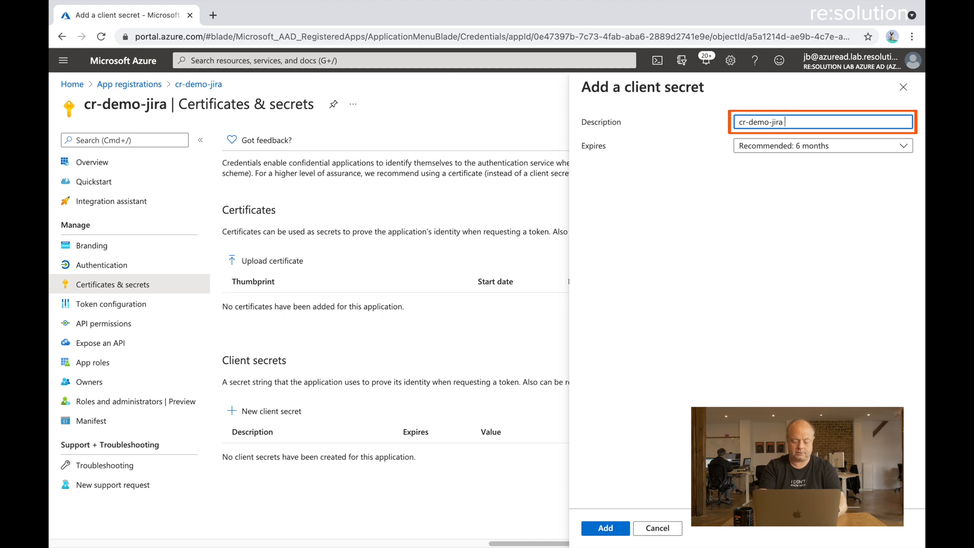
pyautogui.write('Usersync')
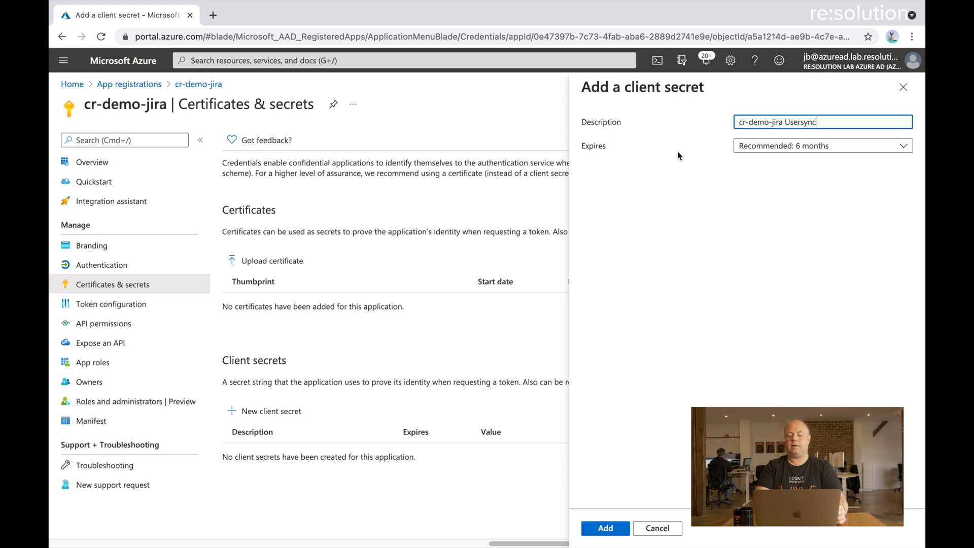
pyautogui.moveTo(692, 153)
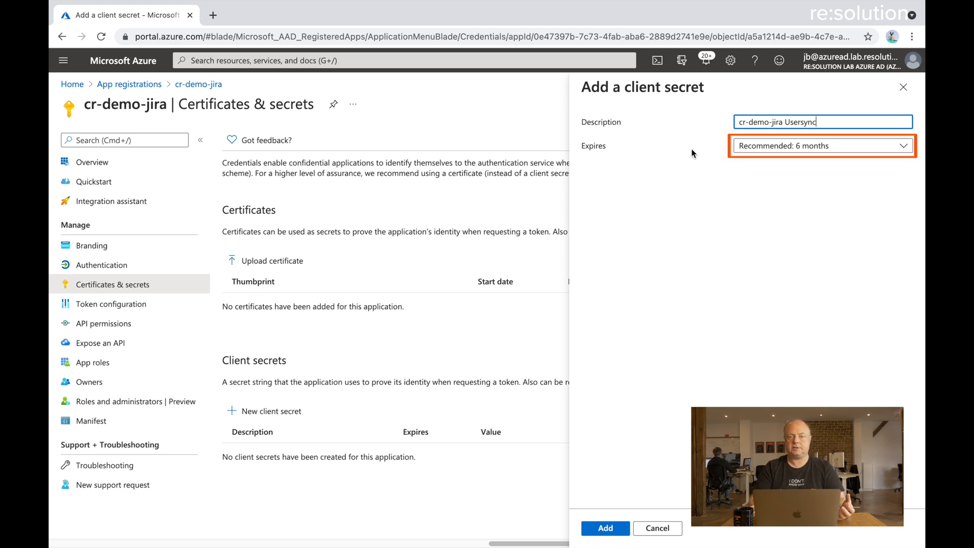
pyautogui.click(820, 146)
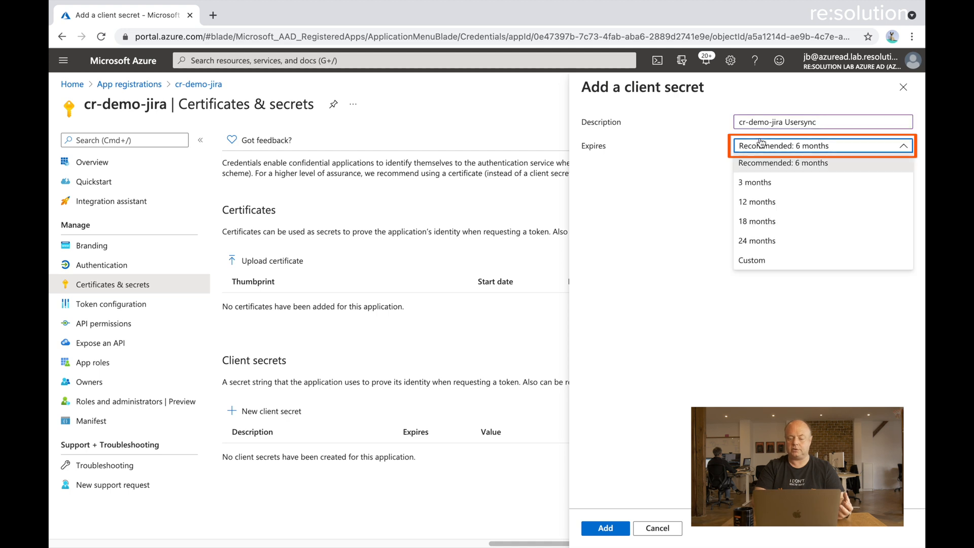
pyautogui.moveTo(759, 154)
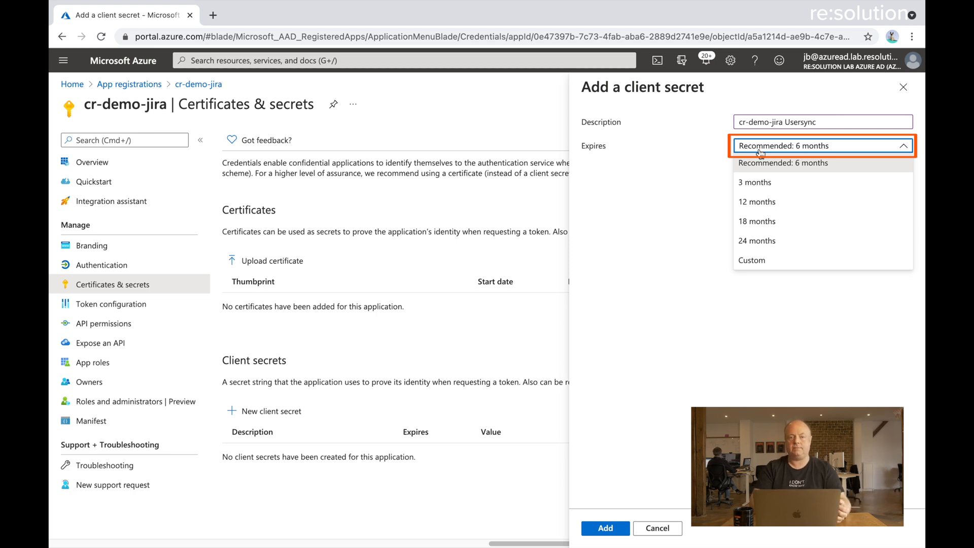
pyautogui.moveTo(757, 241)
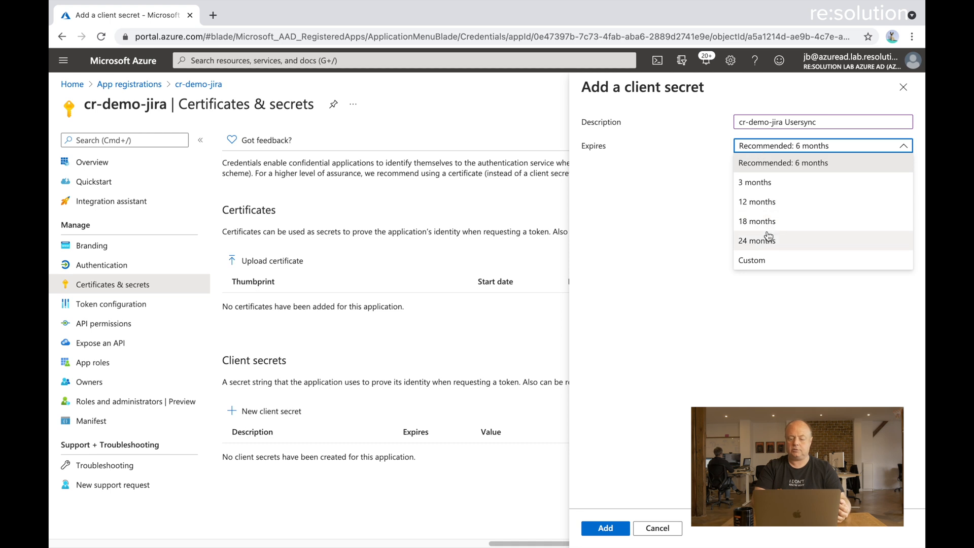
pyautogui.click(757, 240)
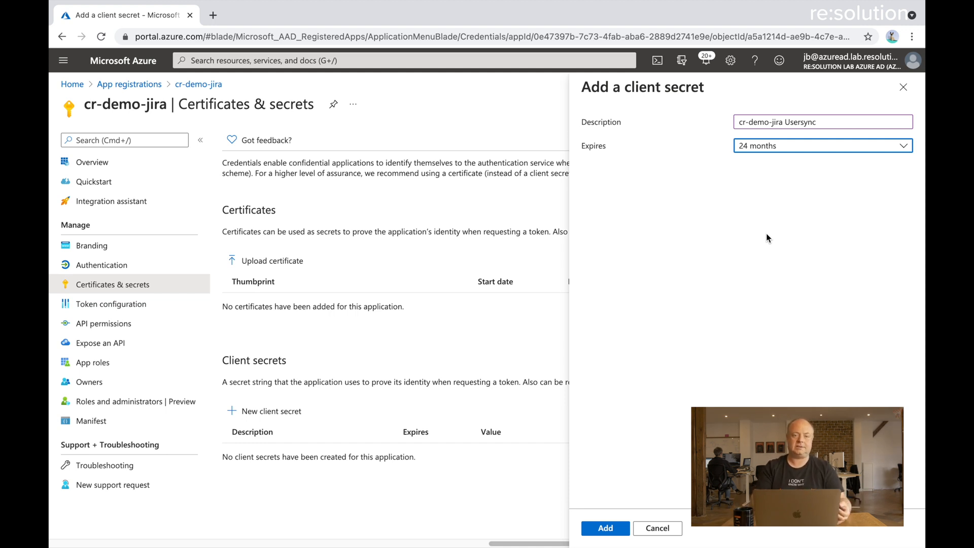
pyautogui.moveTo(620, 499)
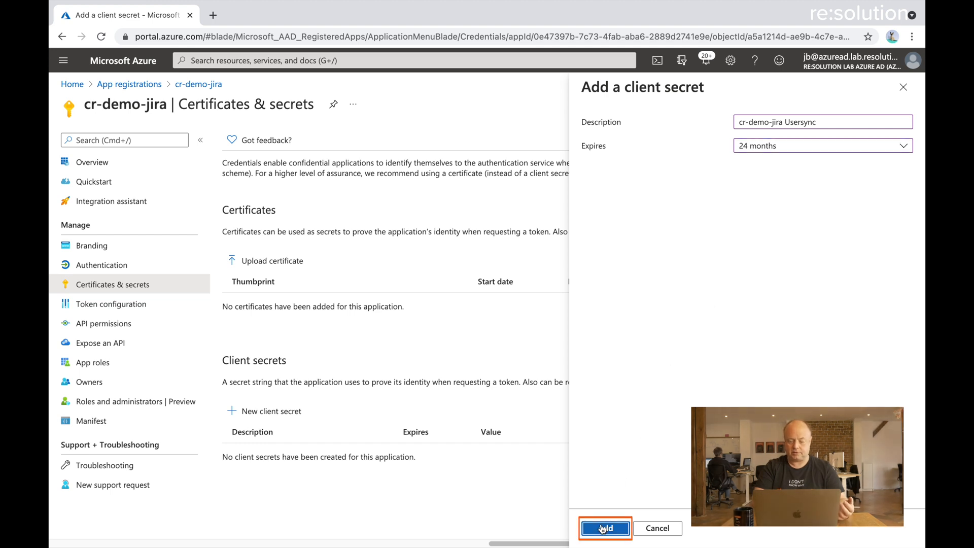
pyautogui.click(605, 528)
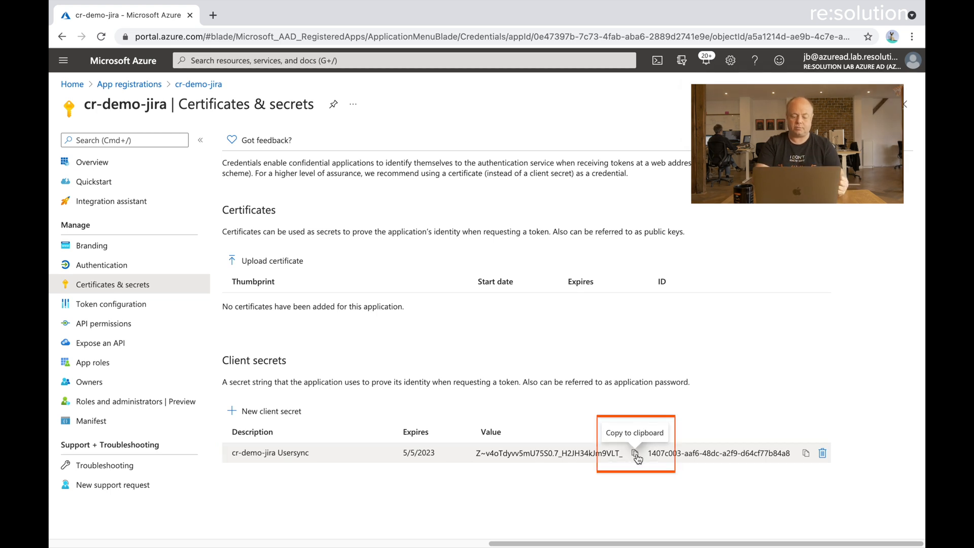
pyautogui.click(634, 453)
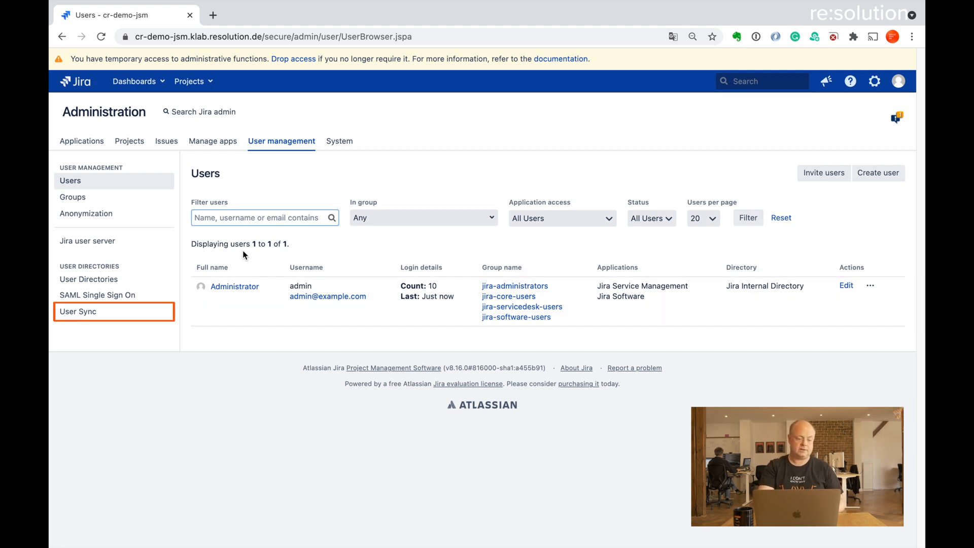
# Open Jira's User Sync settings and show the Create Connector type choices
pyautogui.click(78, 311)
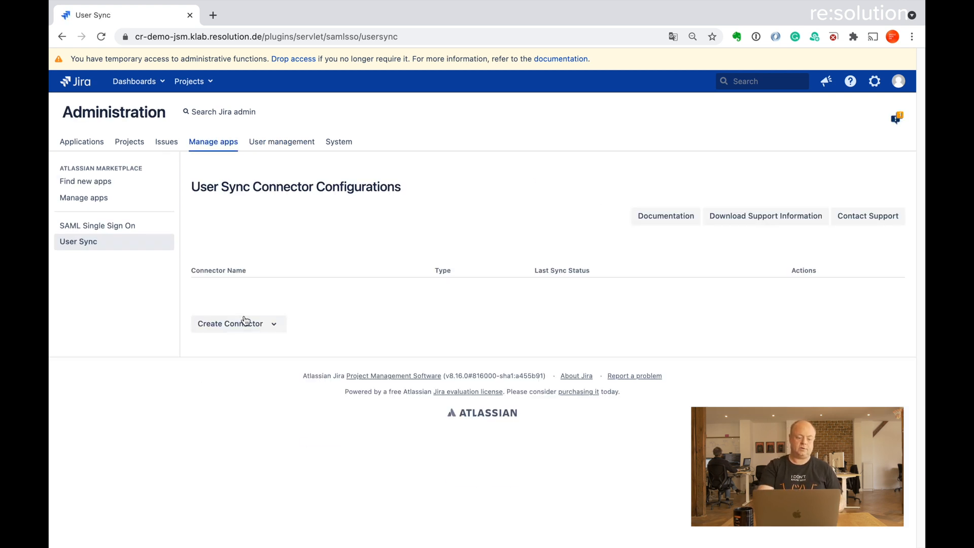
pyautogui.click(237, 323)
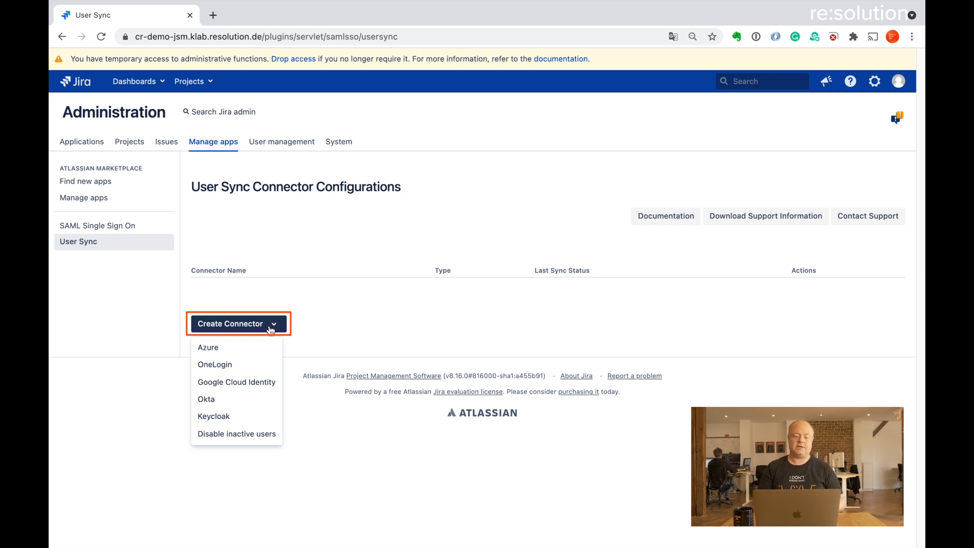
pyautogui.moveTo(229, 347)
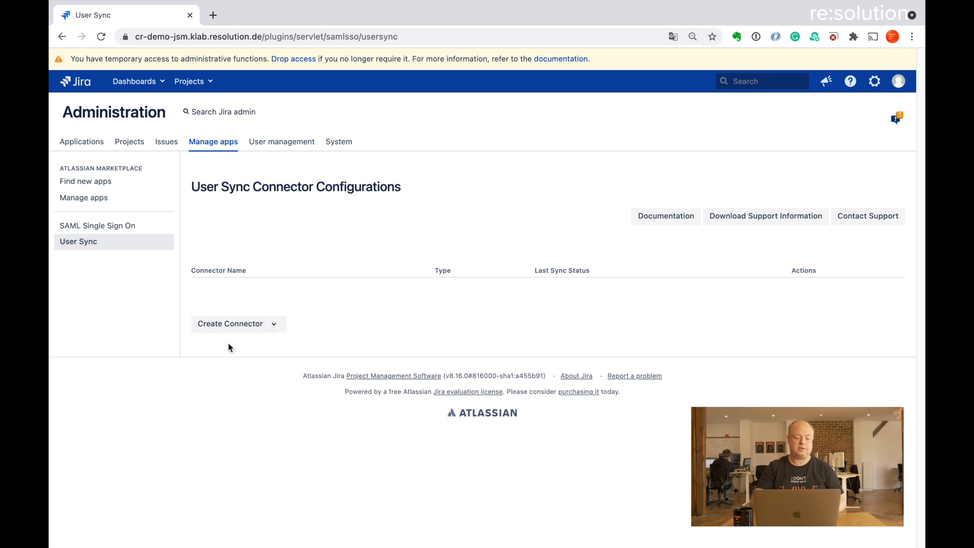
# Start a new Azure connector and name it Azure AD
pyautogui.click(230, 324)
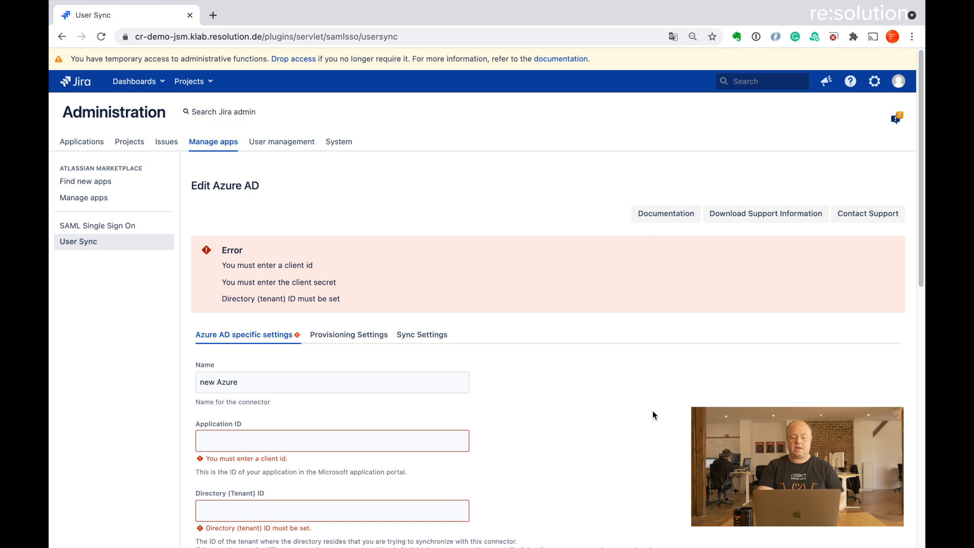
pyautogui.scroll(-3)
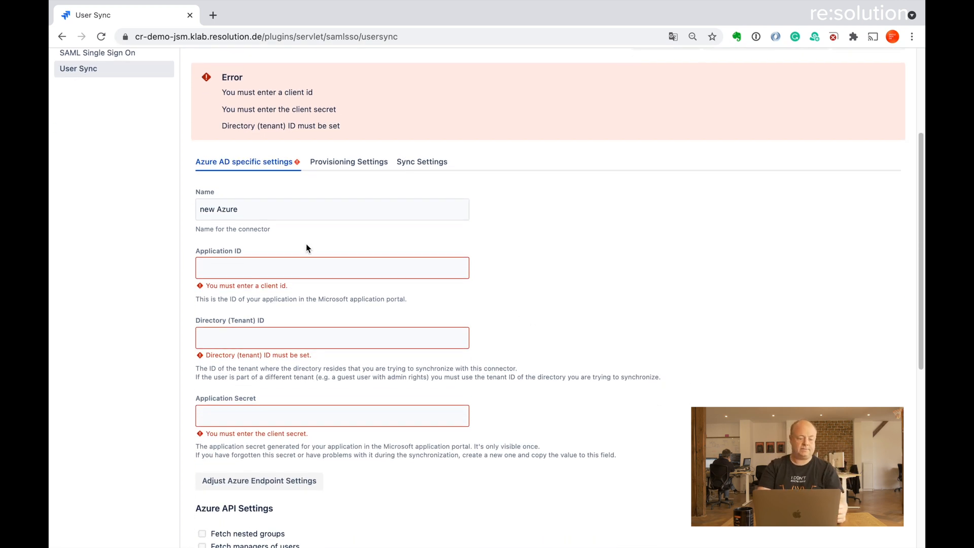
pyautogui.write('A')
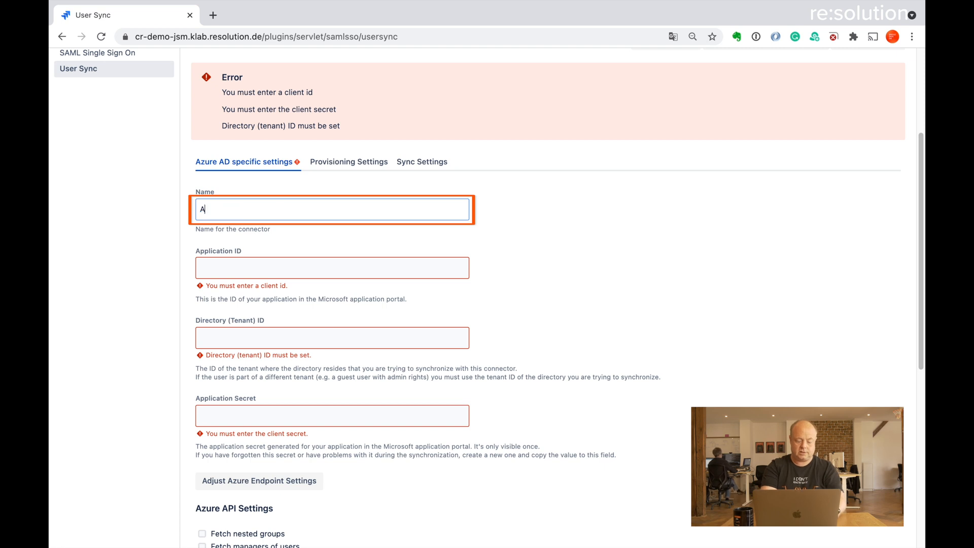
pyautogui.write('zure AD')
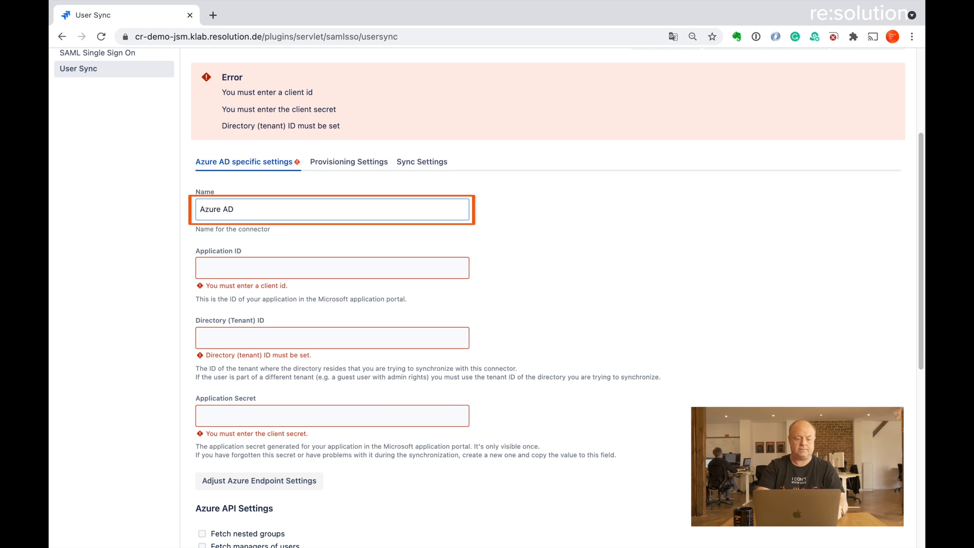
# Paste the copied secret into Application Secret and return to the Azure portal
pyautogui.click(332, 267)
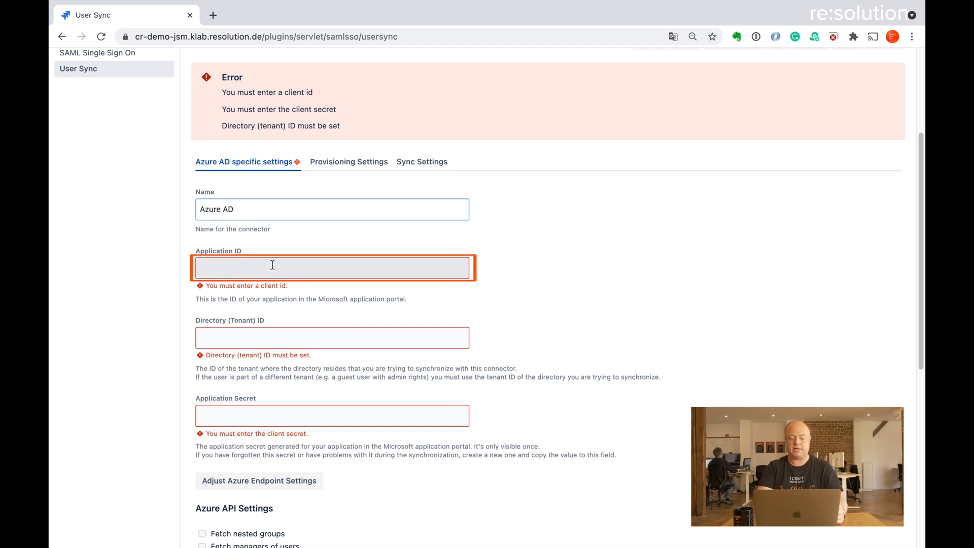
pyautogui.click(332, 337)
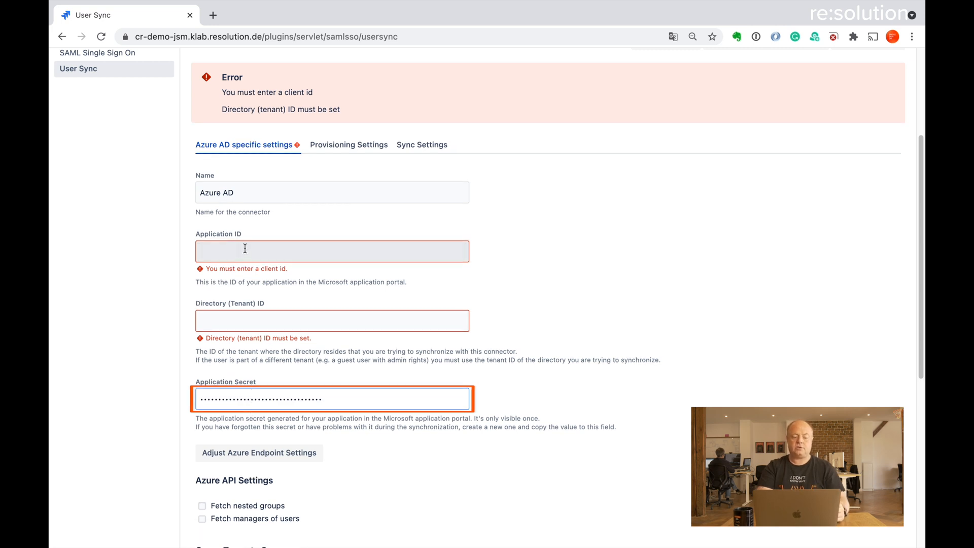
pyautogui.click(333, 251)
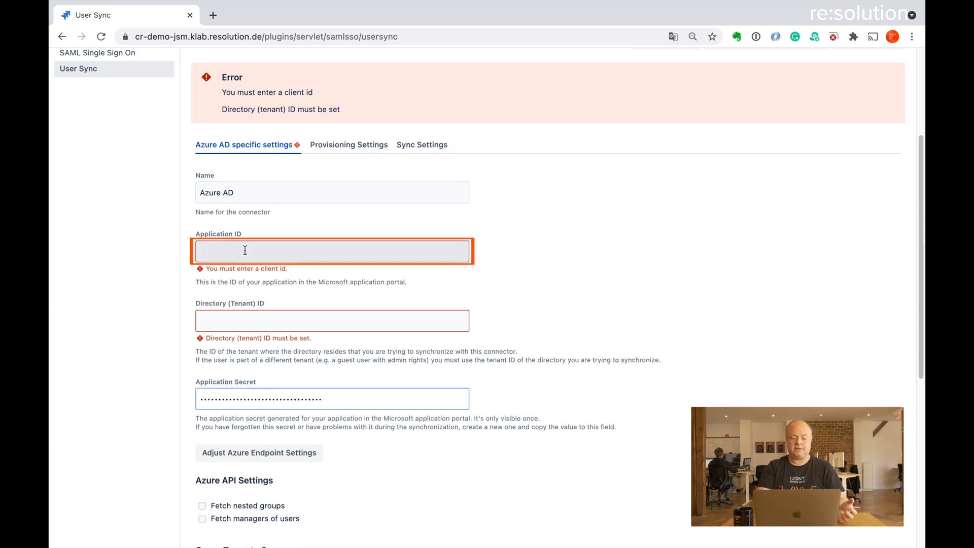
pyautogui.click(332, 320)
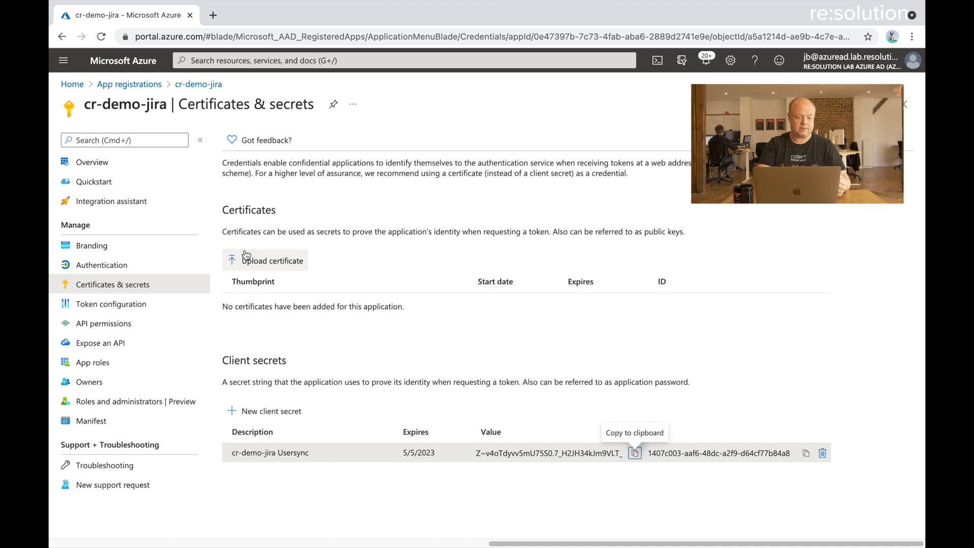
# Copy cr-demo-jira's Application (client) ID and Directory (tenant) ID from its Overview
pyautogui.click(92, 162)
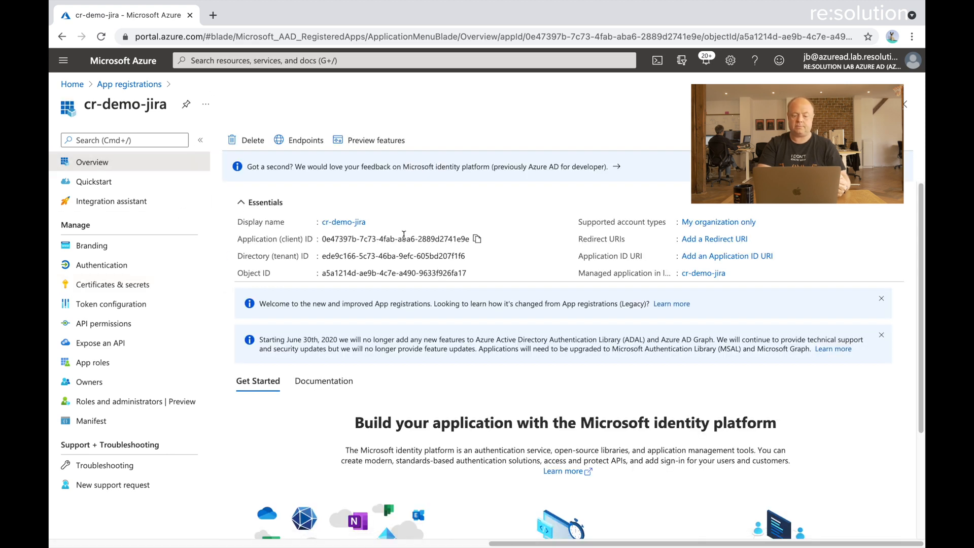
pyautogui.click(476, 239)
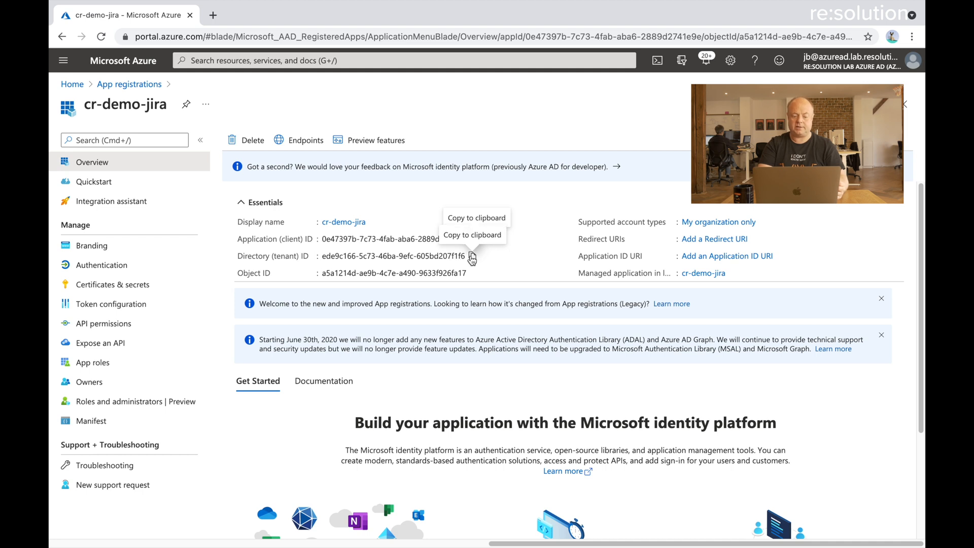
pyautogui.click(471, 256)
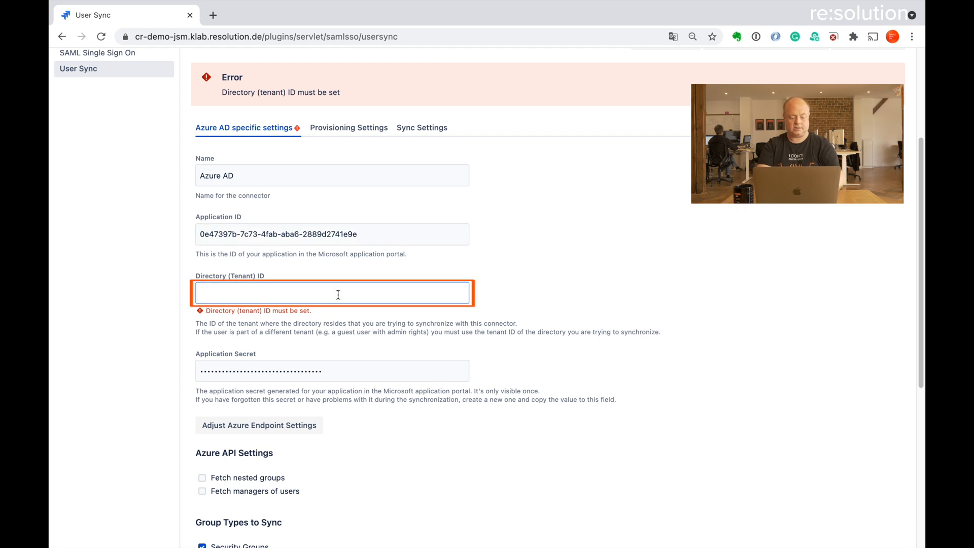
# Enter tenant ID ede9c166-5c73-46ba-9efc-605bd207f1f6 and scroll down to the Save buttons
pyautogui.write('ede9c166-5c73-46ba-9efc-605bd207f1f6')
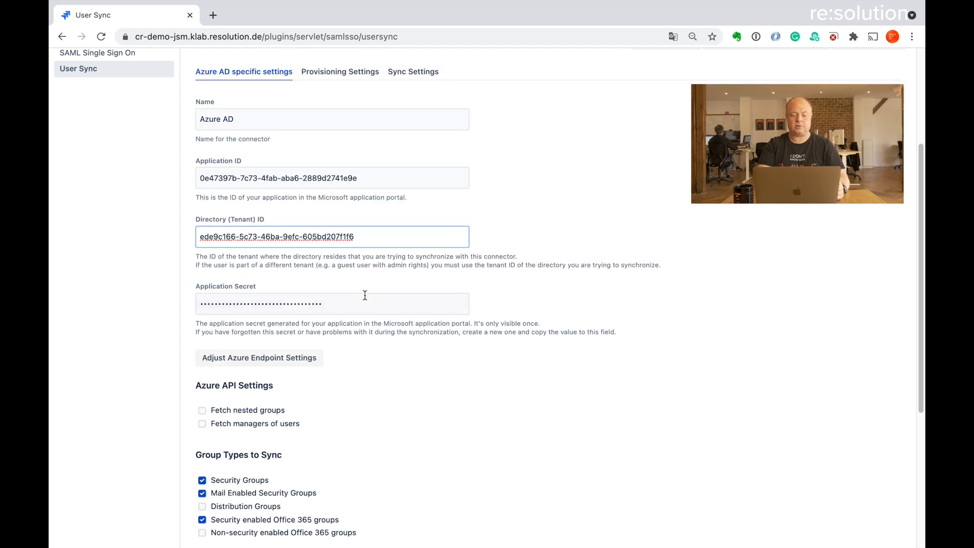
pyautogui.scroll(-3)
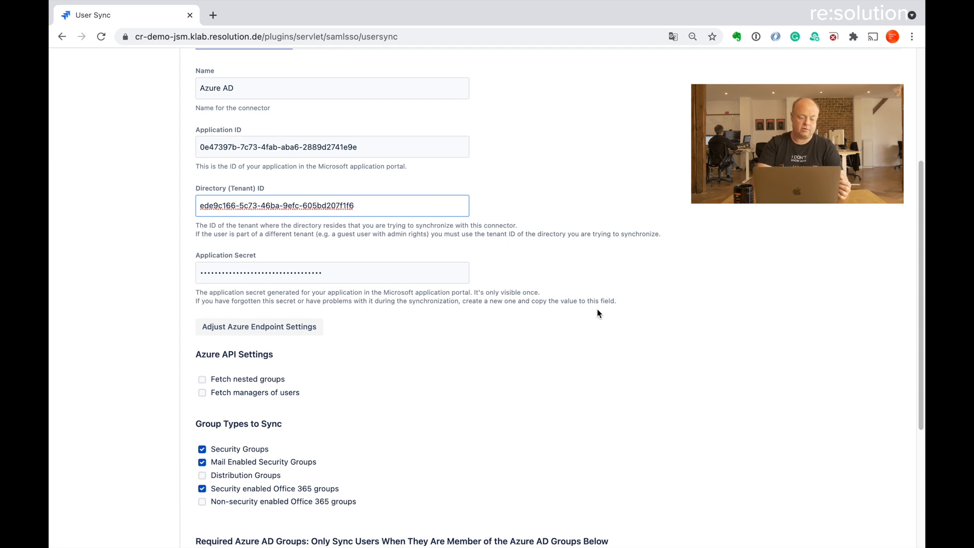
pyautogui.scroll(-3)
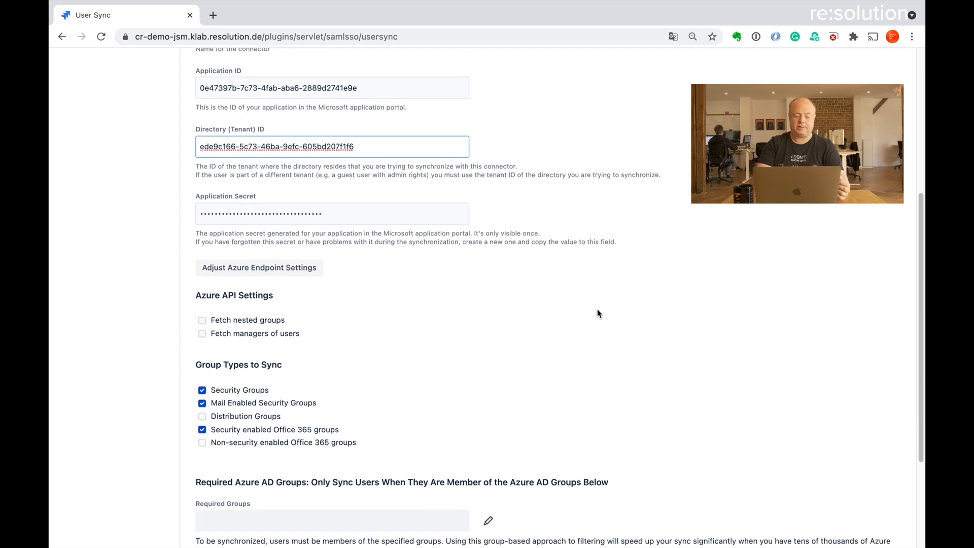
pyautogui.scroll(-3)
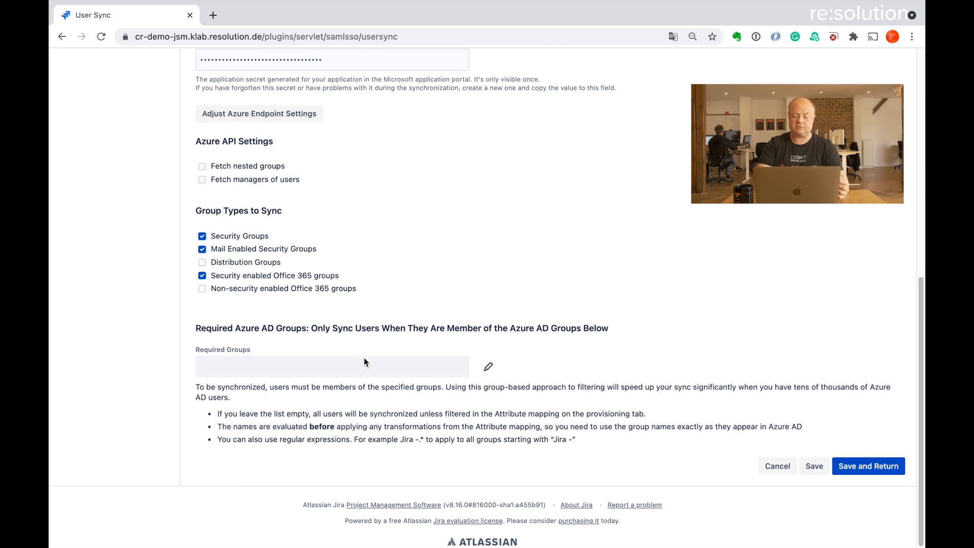
pyautogui.click(332, 366)
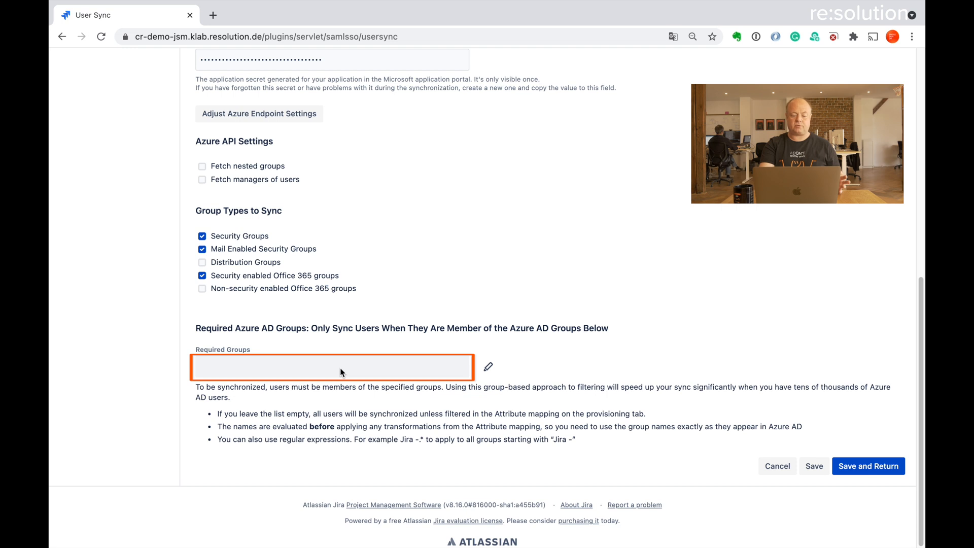
pyautogui.moveTo(384, 353)
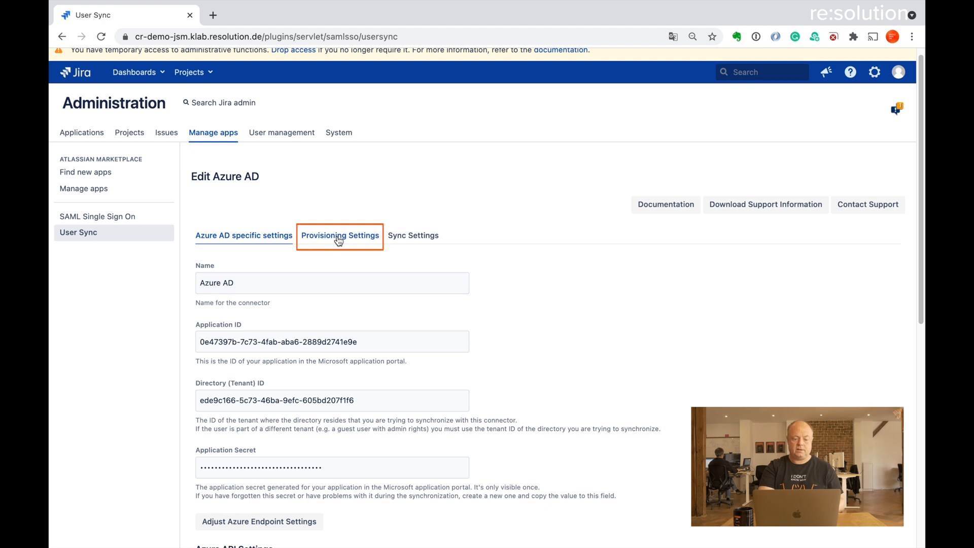
# Review the Provisioning Settings tab from Attribute Mapping down to Group Management
pyautogui.click(340, 235)
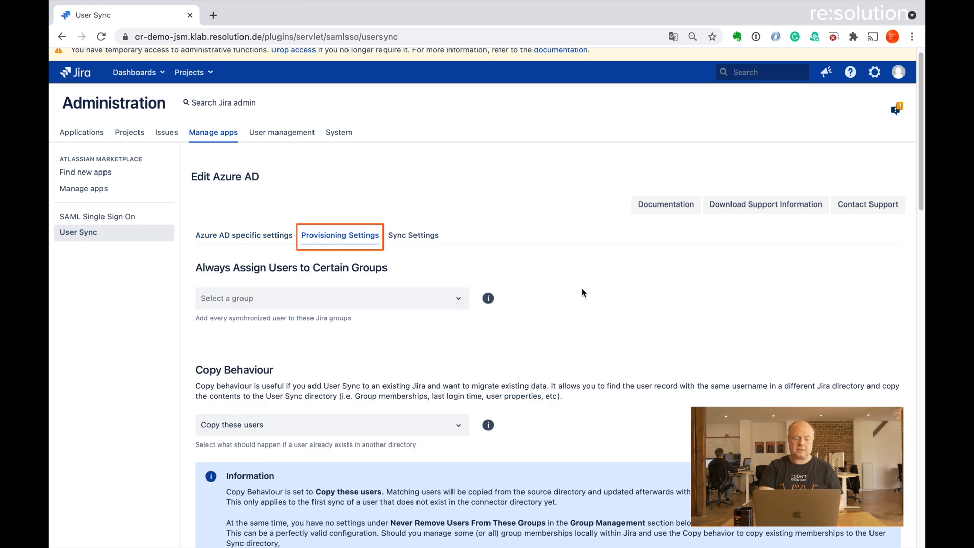
pyautogui.scroll(-3)
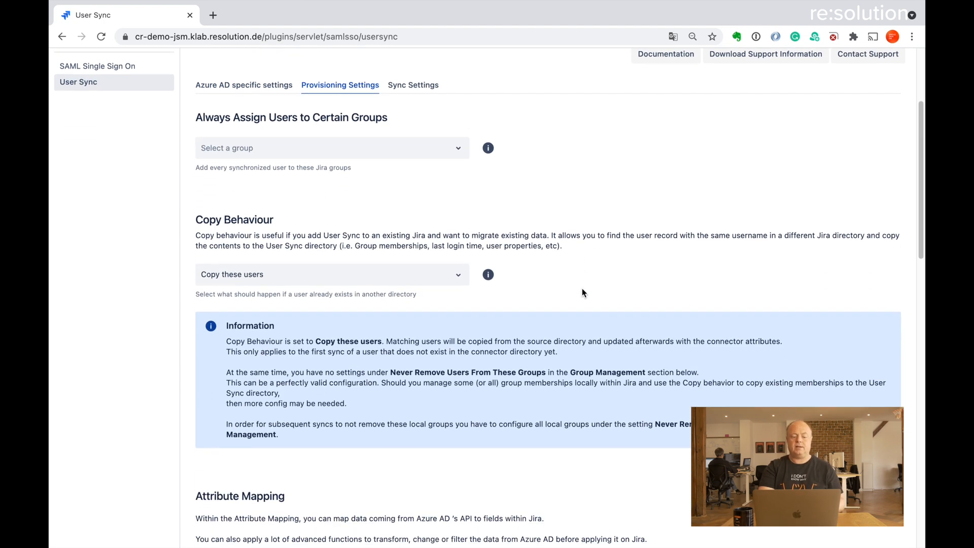
pyautogui.scroll(-3)
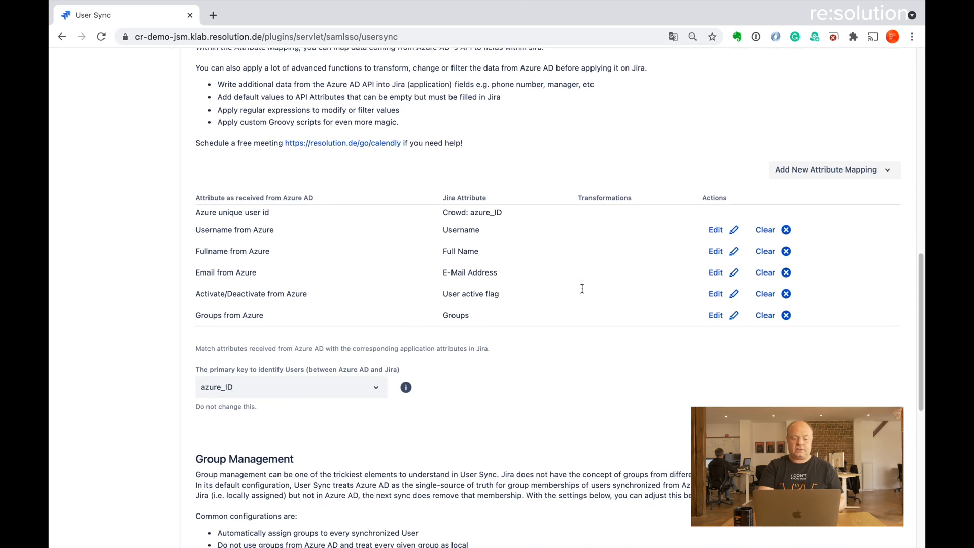
pyautogui.scroll(-3)
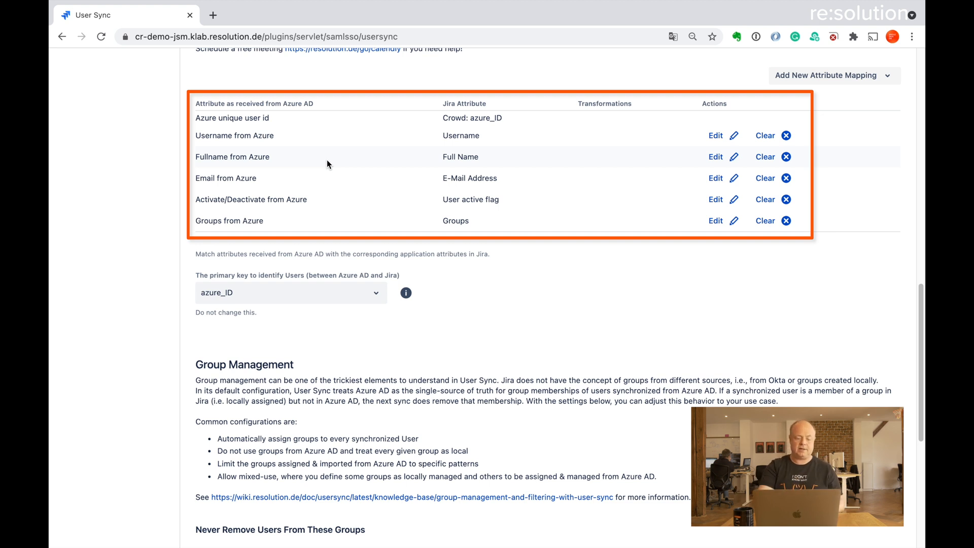
pyautogui.scroll(-3)
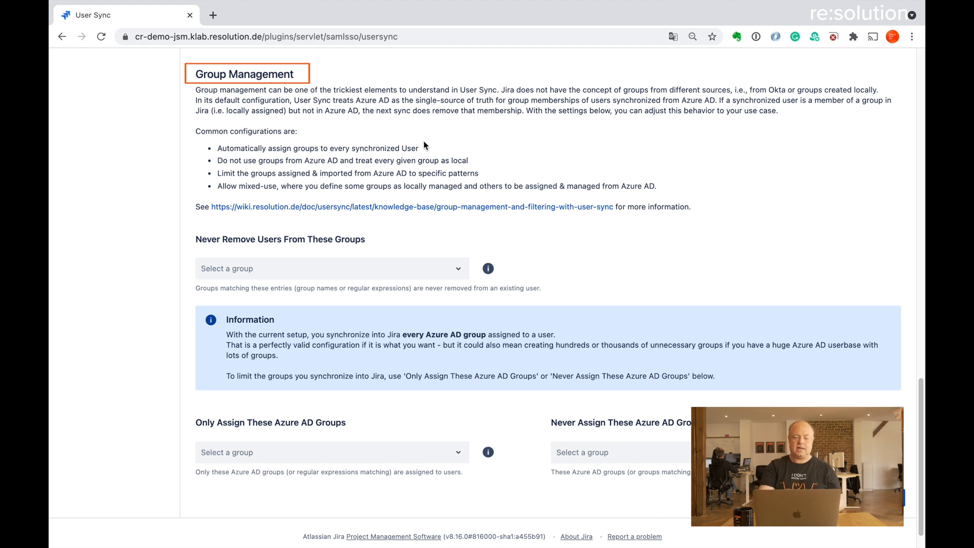
pyautogui.scroll(-3)
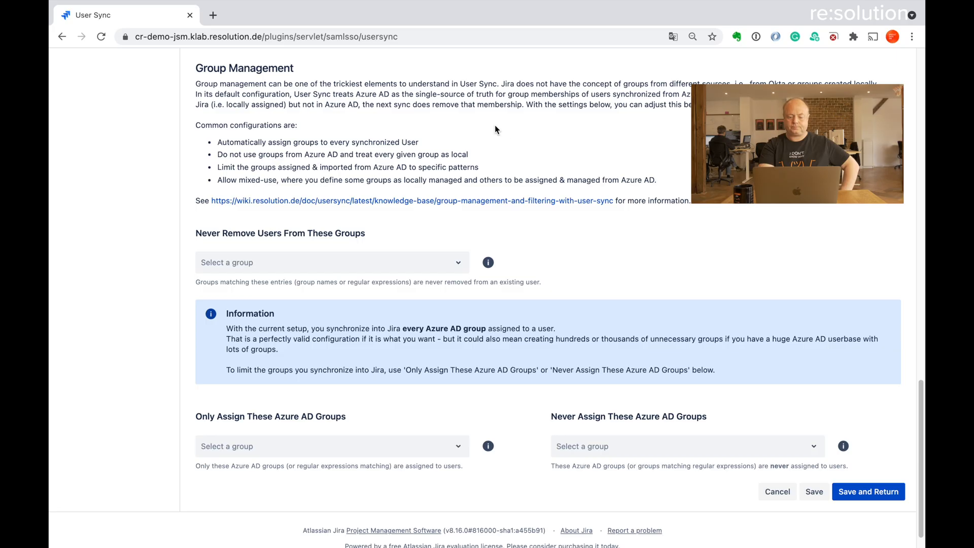
pyautogui.scroll(-3)
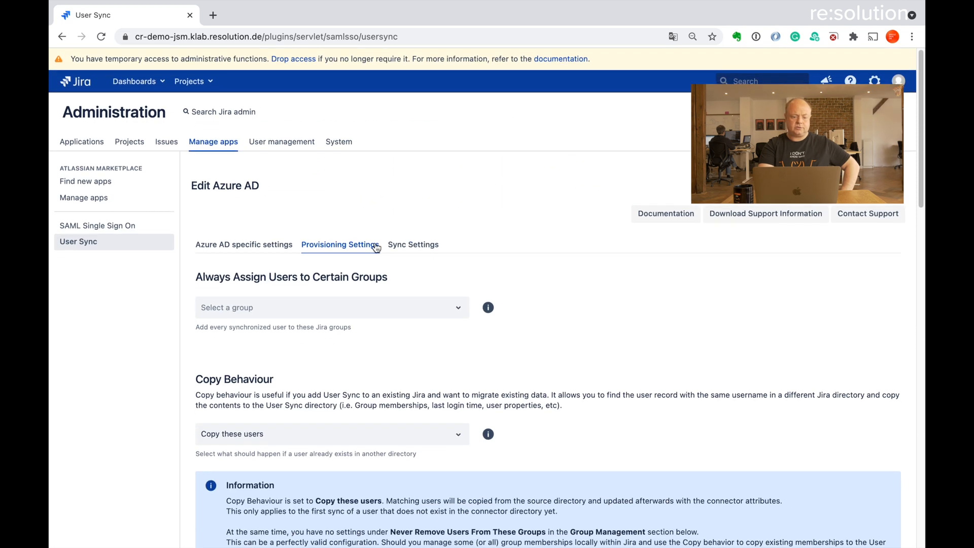
# Enable Scheduled Synchronization on the Sync Settings tab, running daily at 2:00 AM
pyautogui.click(412, 244)
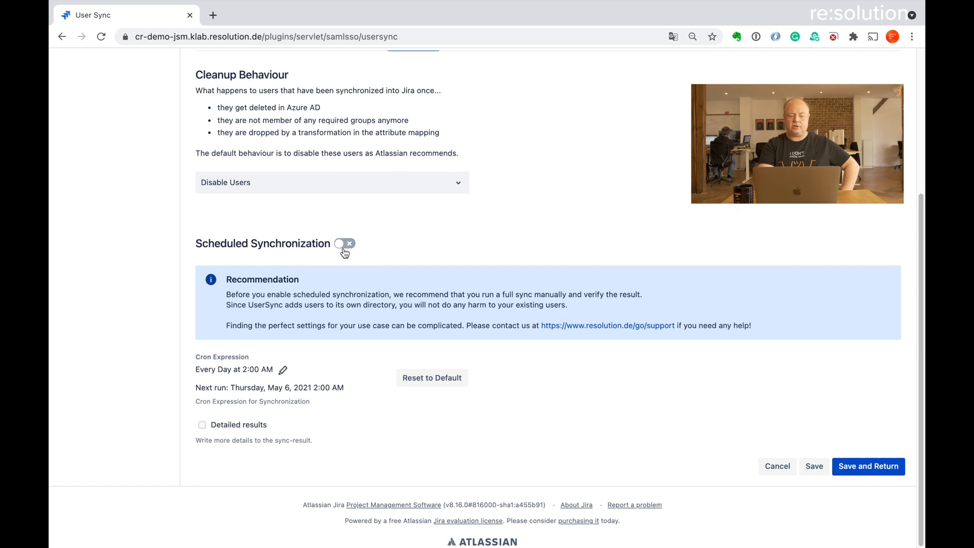
pyautogui.click(344, 243)
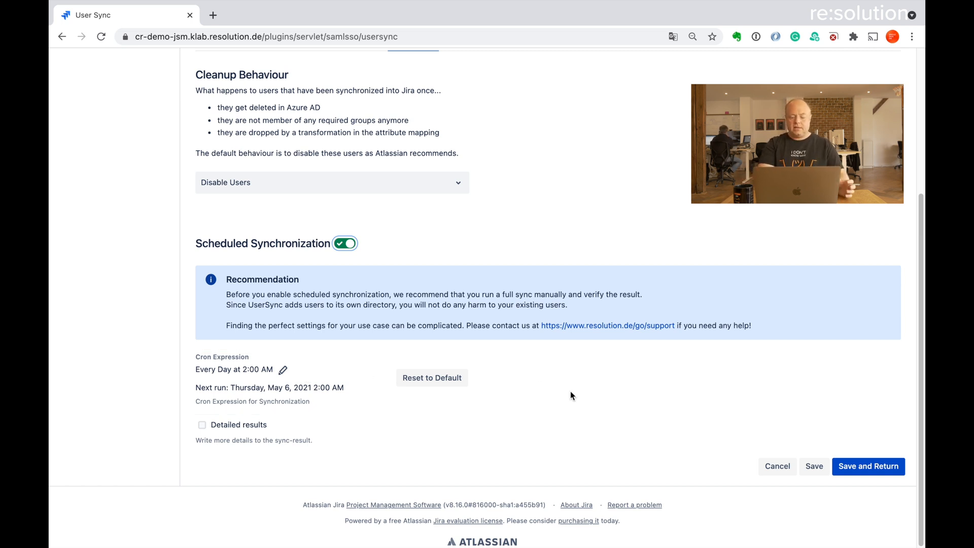
pyautogui.moveTo(728, 398)
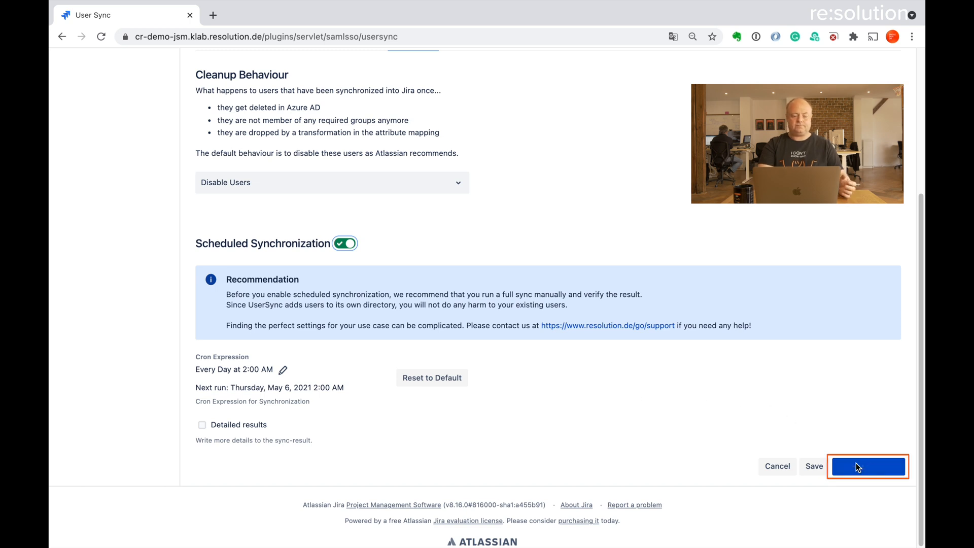
# Save the Azure AD connector and run a full sync that adds 1198 users
pyautogui.click(868, 466)
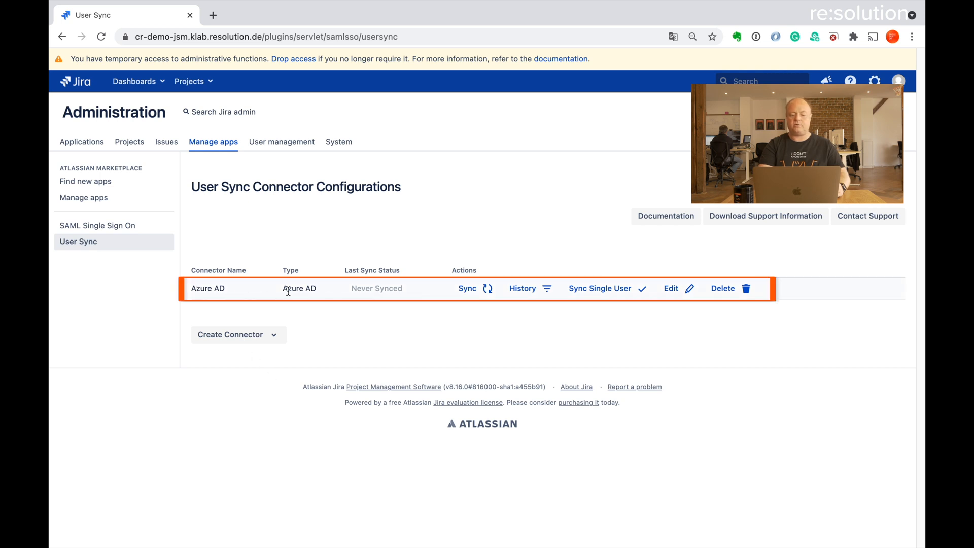
pyautogui.moveTo(385, 292)
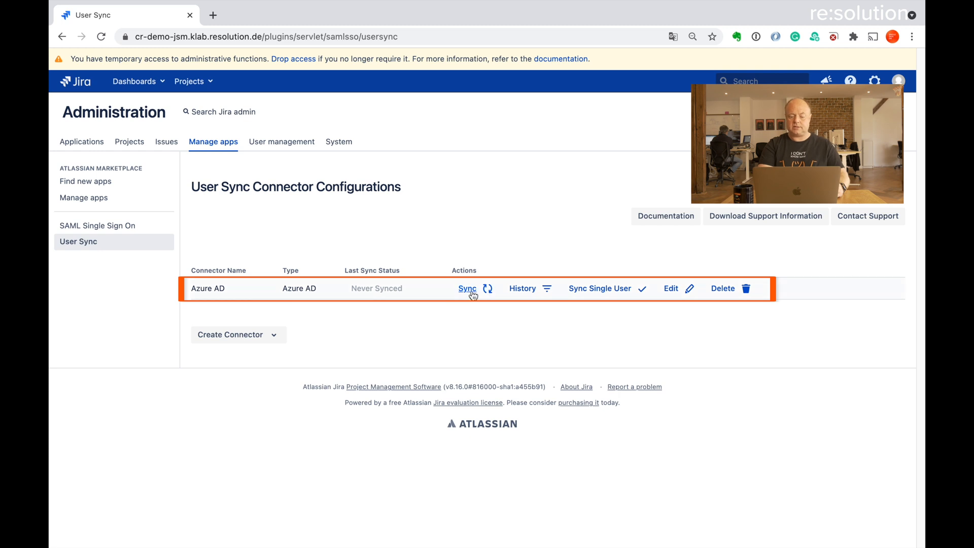
pyautogui.click(467, 288)
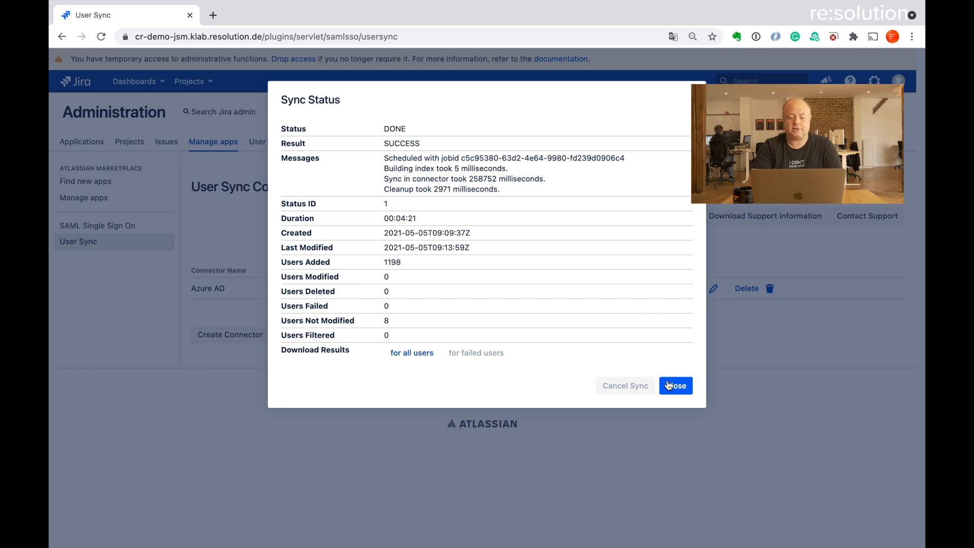
# Dismiss the sync results and check the Azure AD connector's history shows one successful run
pyautogui.click(675, 385)
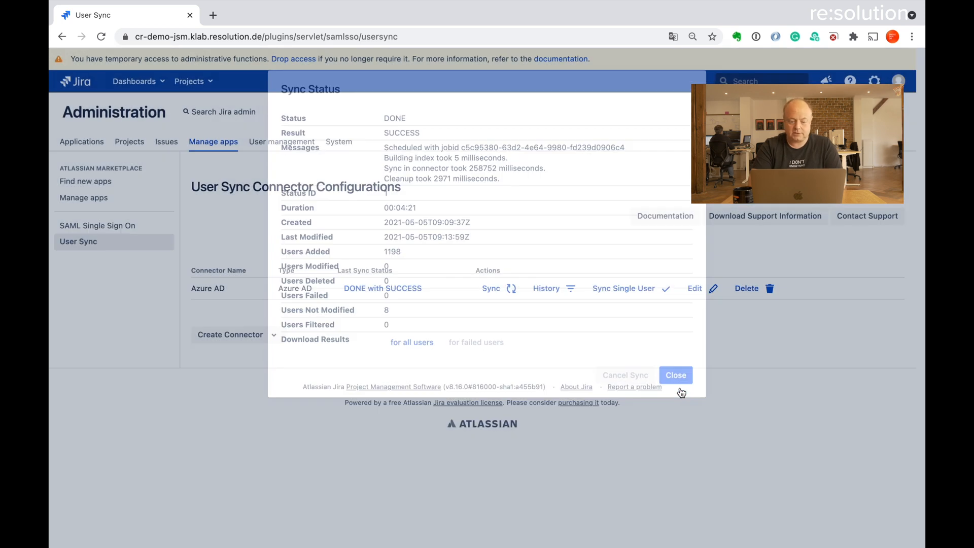
pyautogui.click(676, 375)
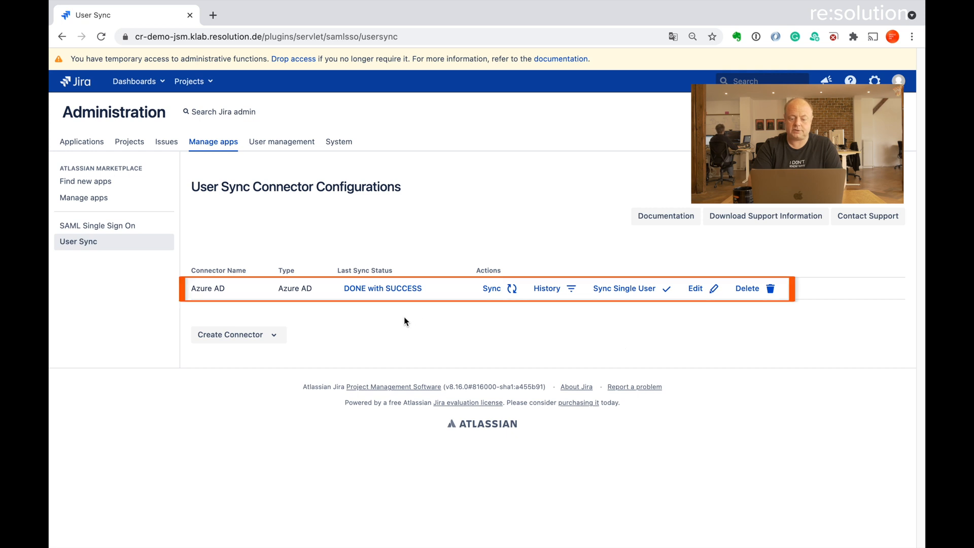
pyautogui.moveTo(346, 312)
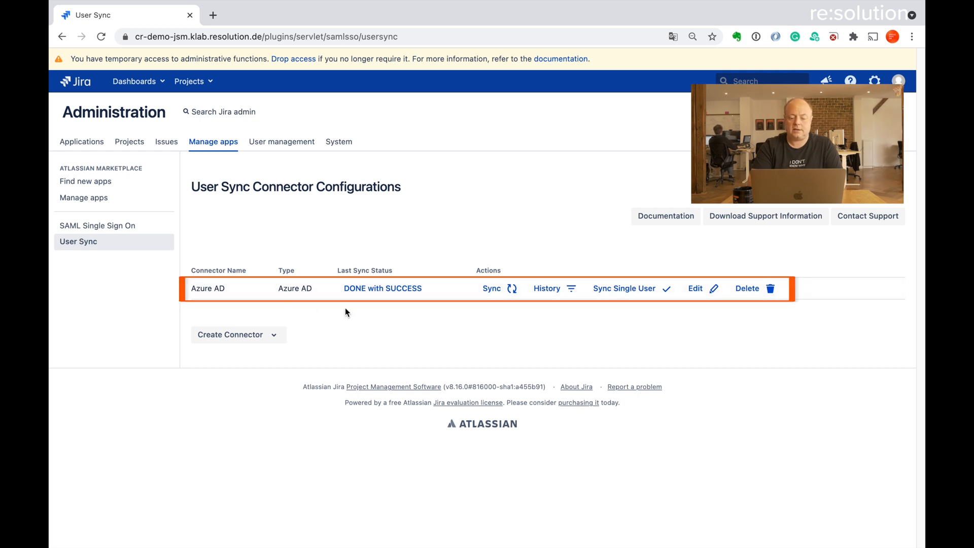
pyautogui.click(545, 288)
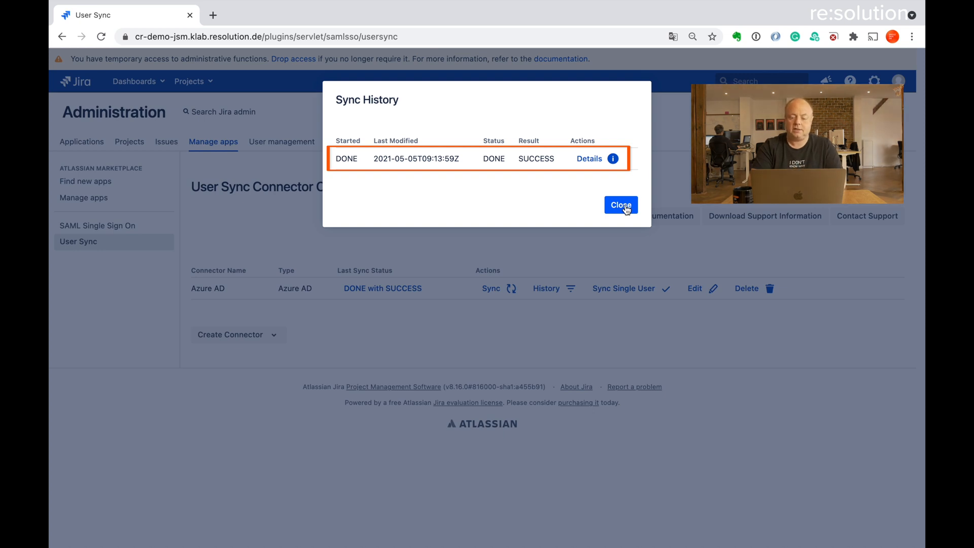
pyautogui.click(621, 205)
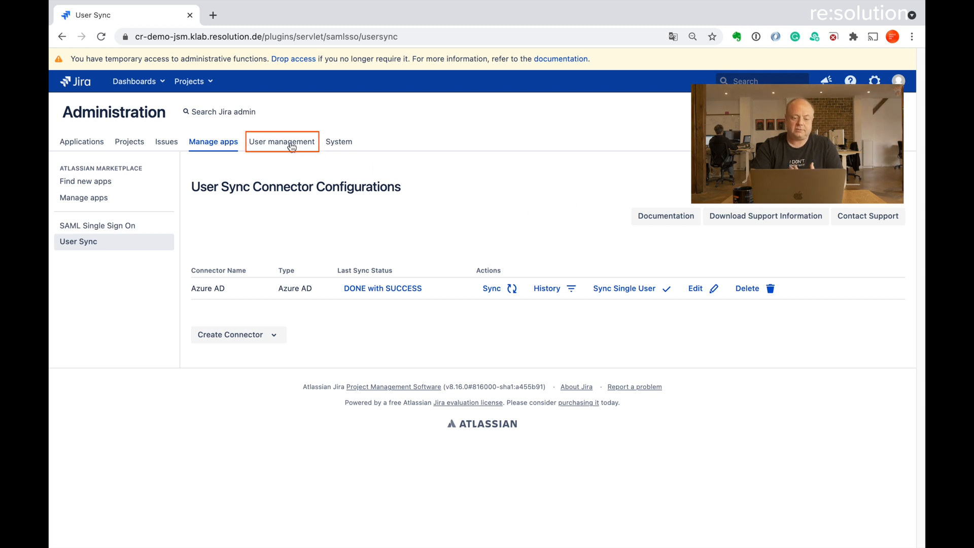
# Open User management, confirming admin access, to see the 1199 synced users
pyautogui.click(282, 142)
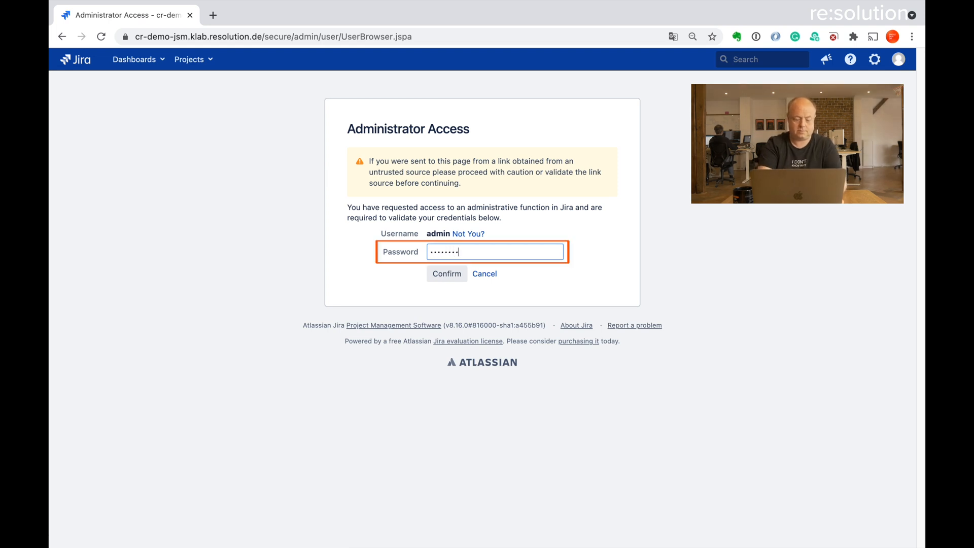
pyautogui.click(446, 274)
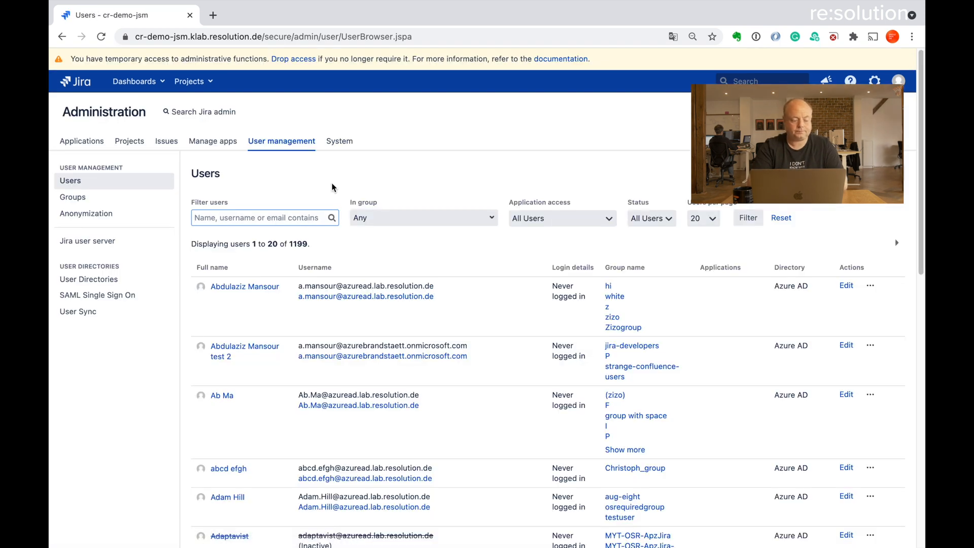
pyautogui.moveTo(292, 247)
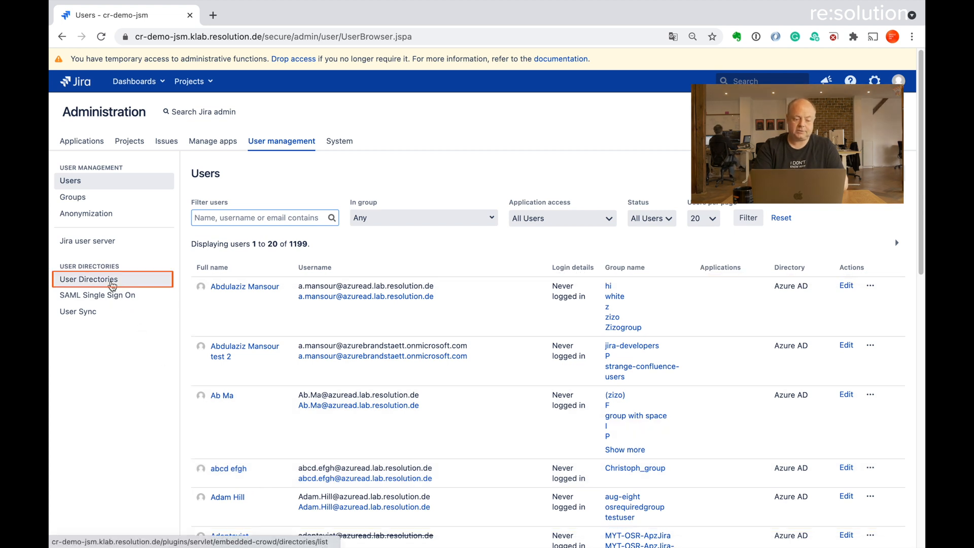
# Open User Directories to see Azure AD listed beside the Jira Internal Directory
pyautogui.click(88, 279)
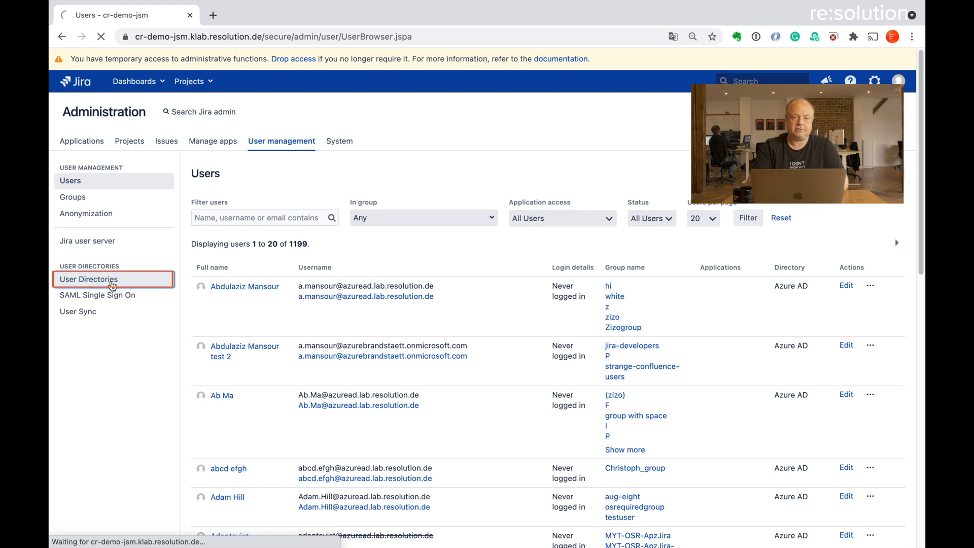
pyautogui.click(89, 280)
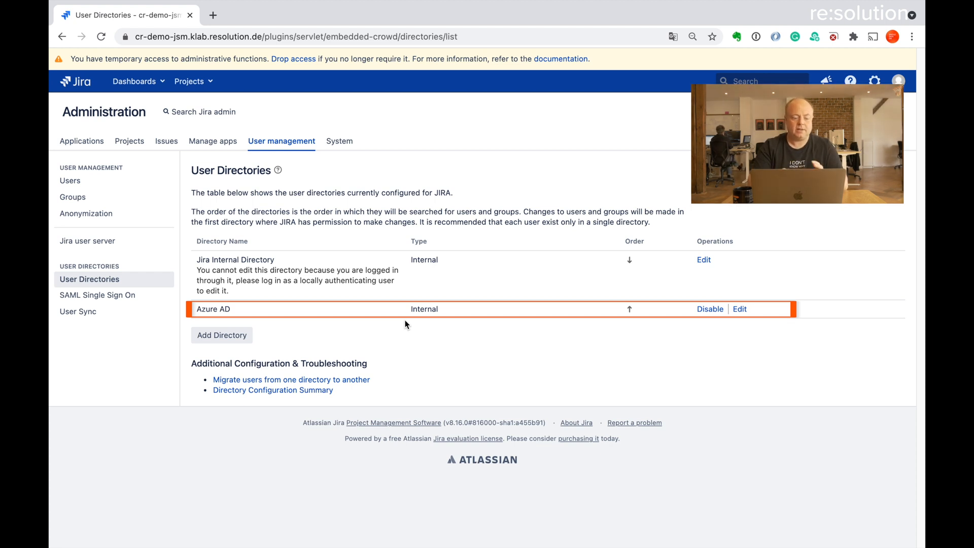
pyautogui.moveTo(371, 297)
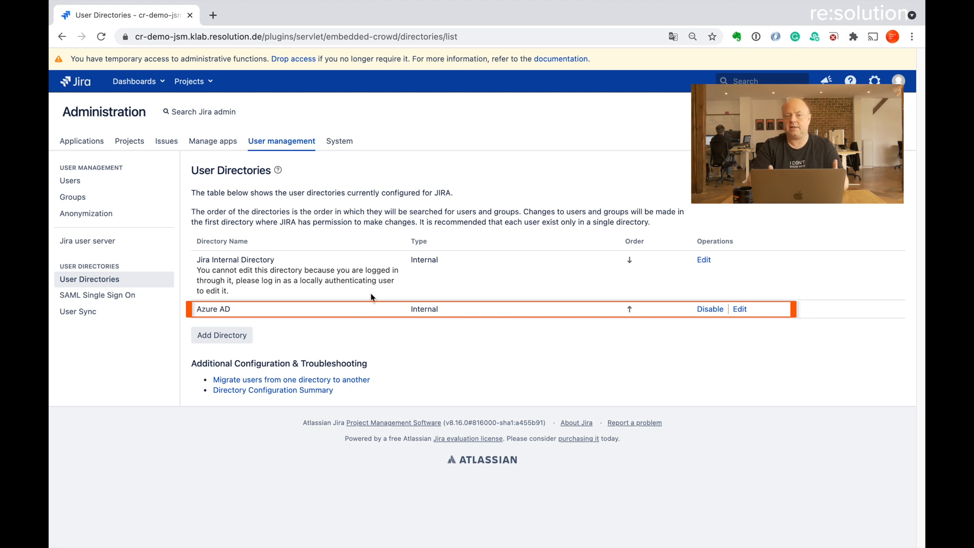